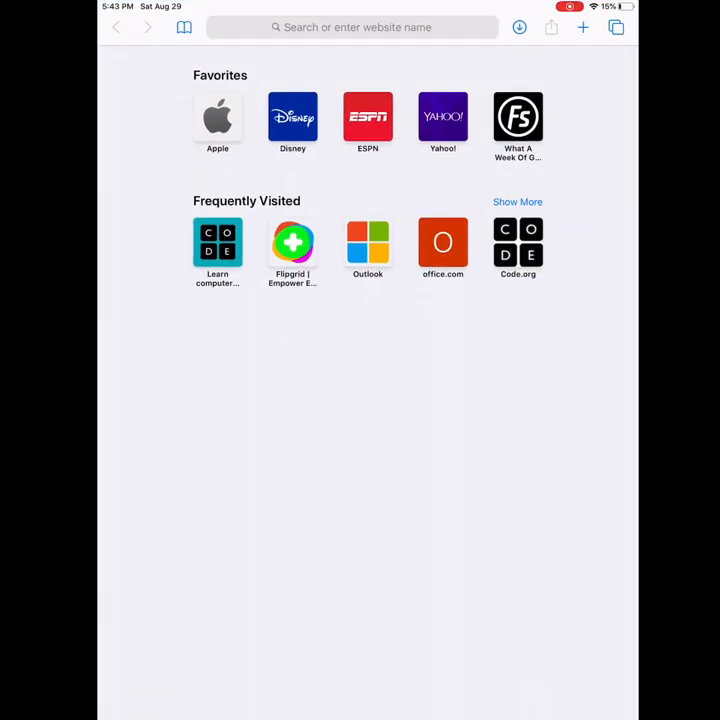
# Step: Enter 'code' in Safari's address bar to load code.org
pyautogui.click(351, 27)
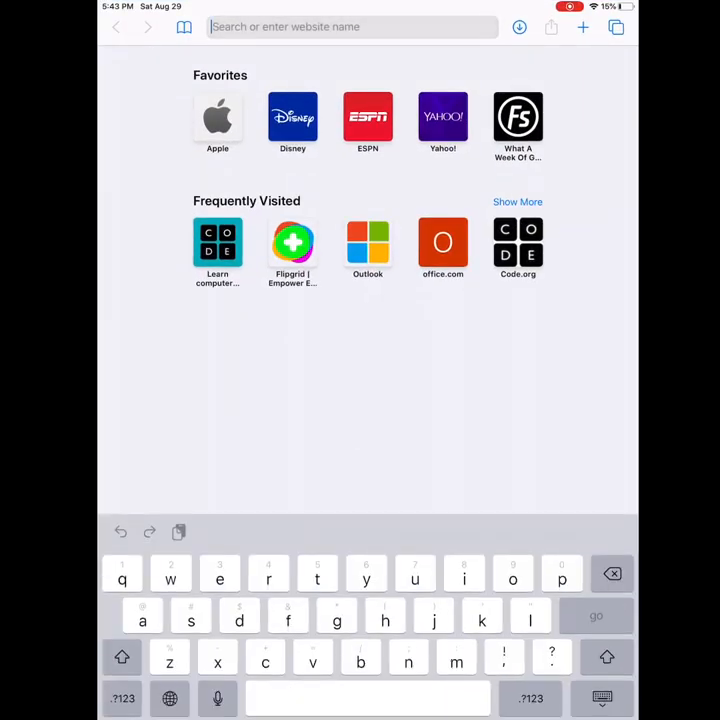
pyautogui.write('code.org')
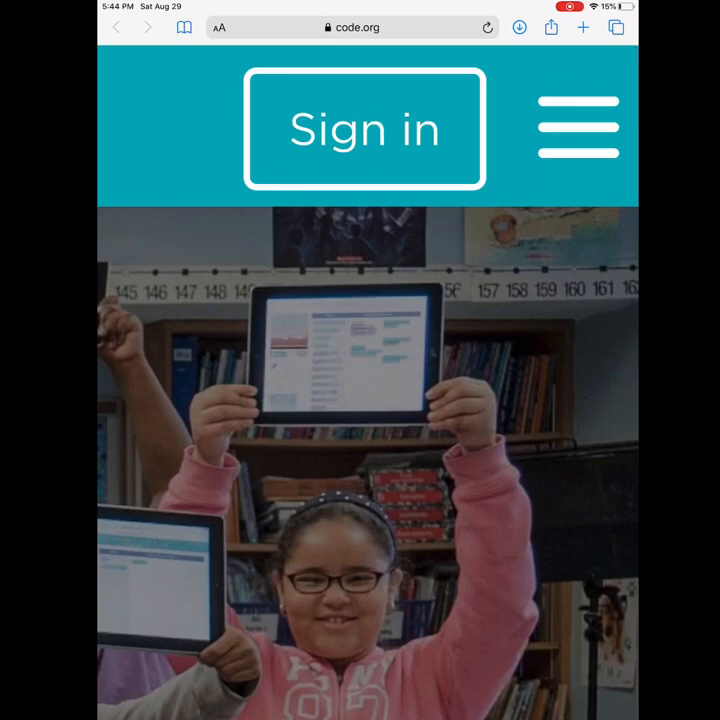
# Step: From Sign in, enter section code XK to reach the Third Grade student list
pyautogui.click(364, 128)
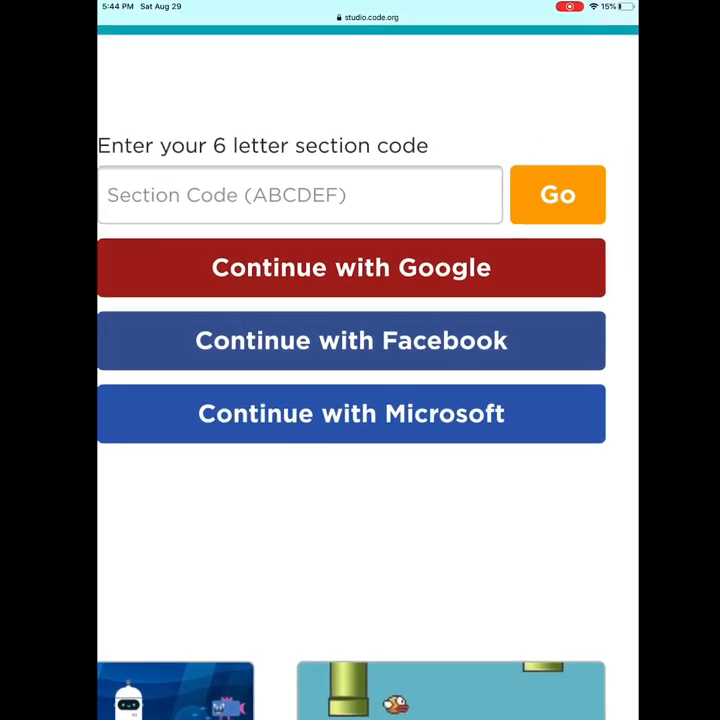
pyautogui.scroll(3)
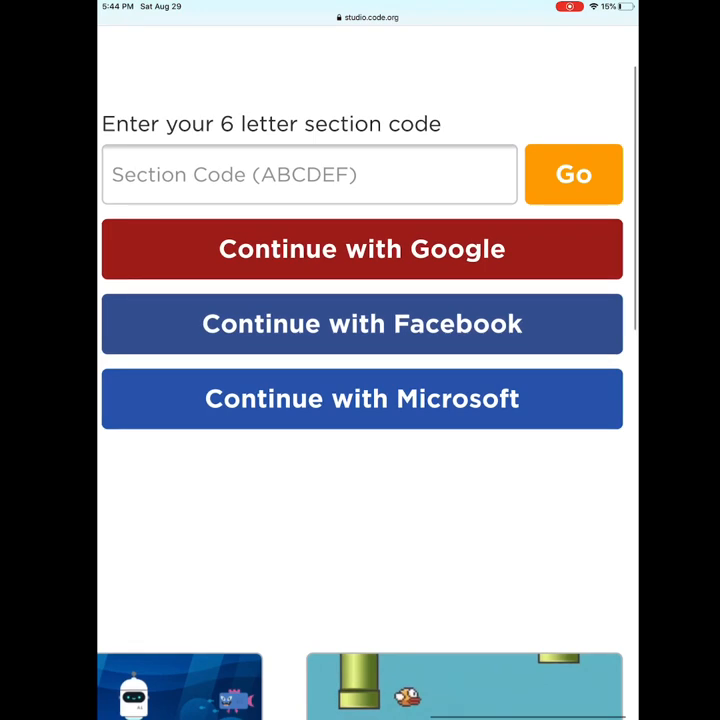
pyautogui.click(310, 174)
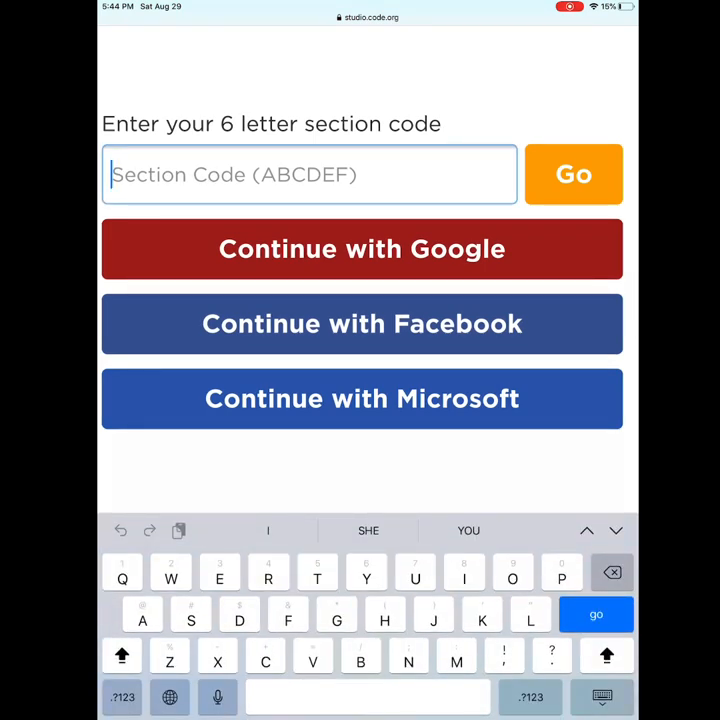
pyautogui.write('XK')
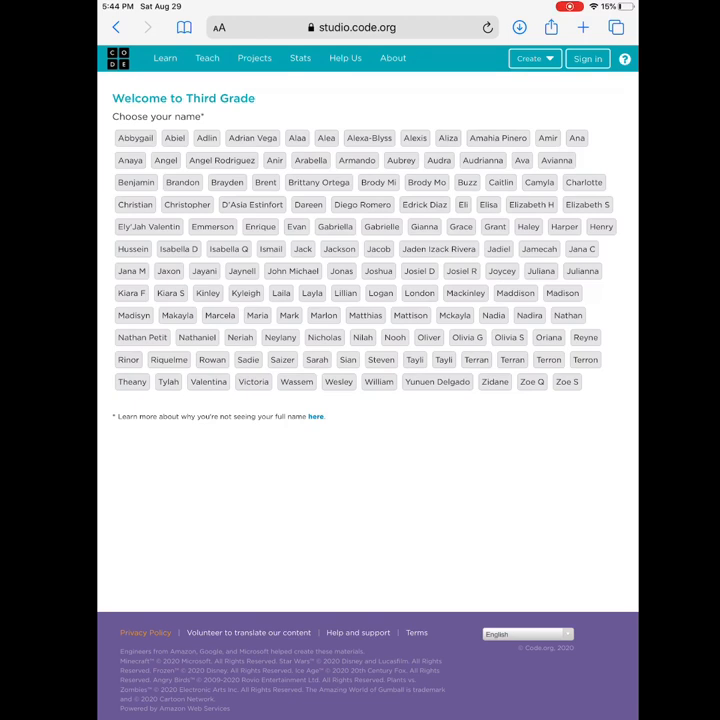
# Step: Sign in by picking the student's name and secret picture
pyautogui.click(467, 182)
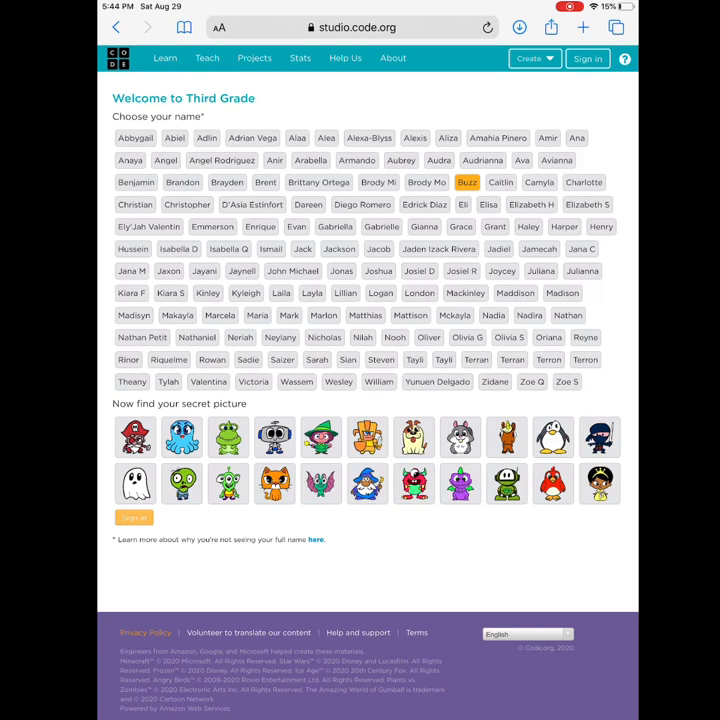
pyautogui.click(228, 483)
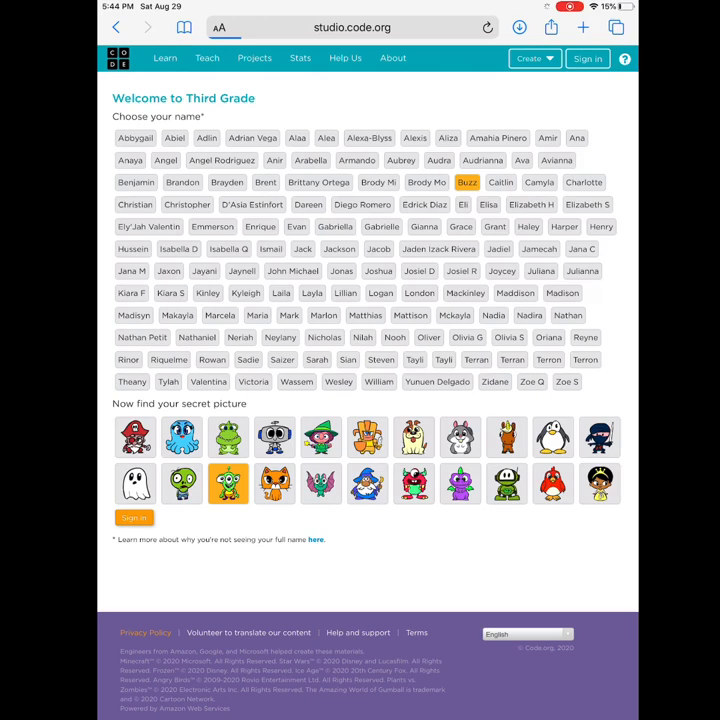
pyautogui.click(134, 518)
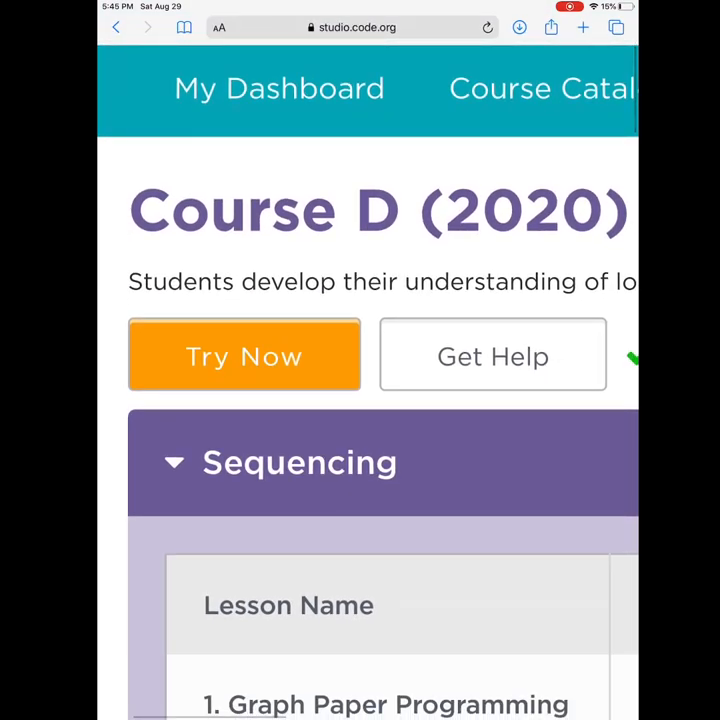
pyautogui.click(290, 462)
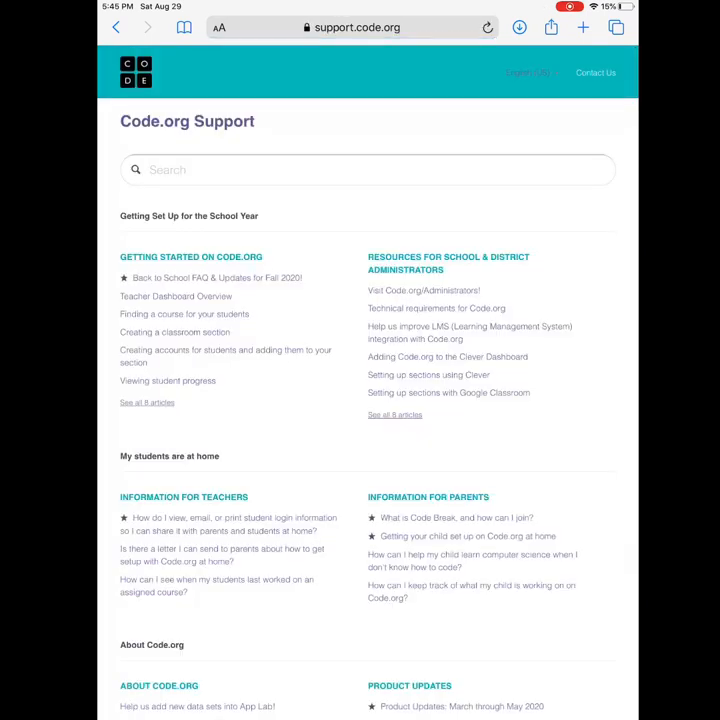
pyautogui.scroll(-3)
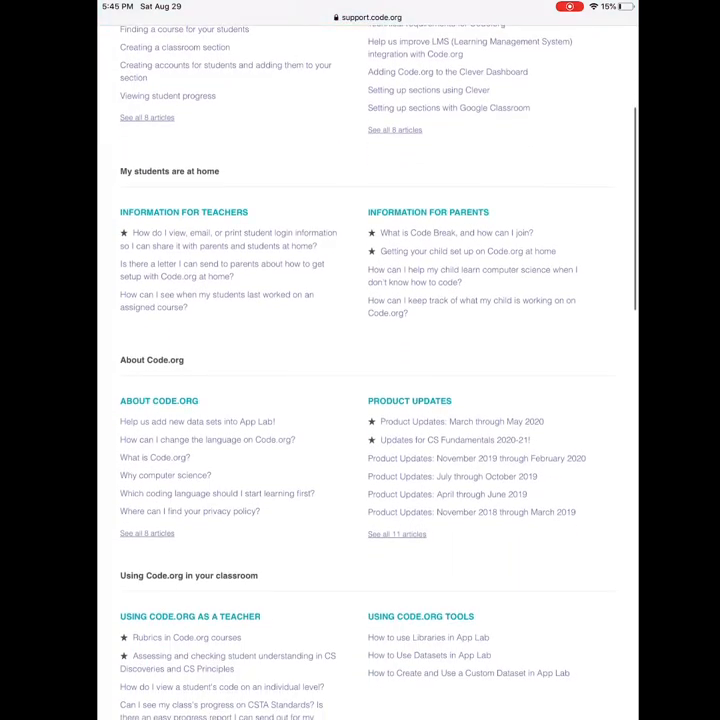
pyautogui.scroll(-3)
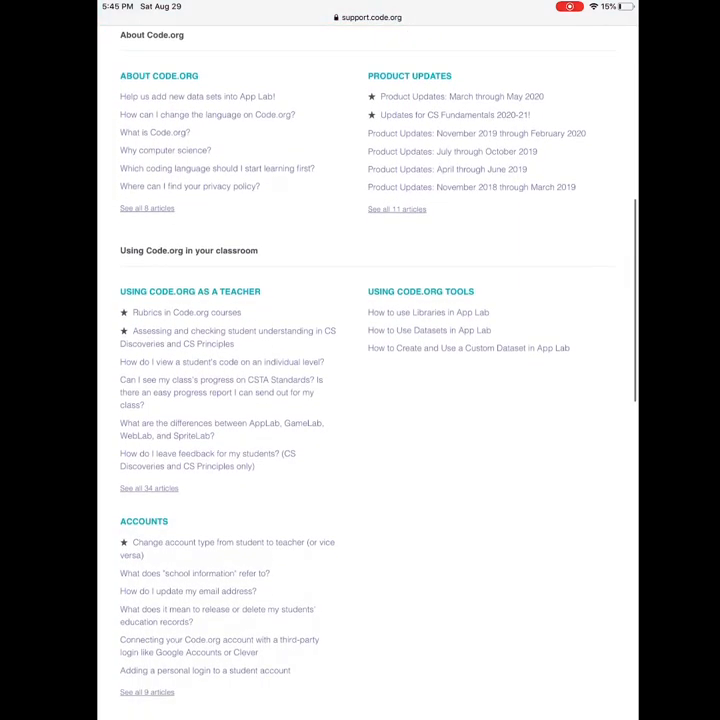
pyautogui.scroll(-3)
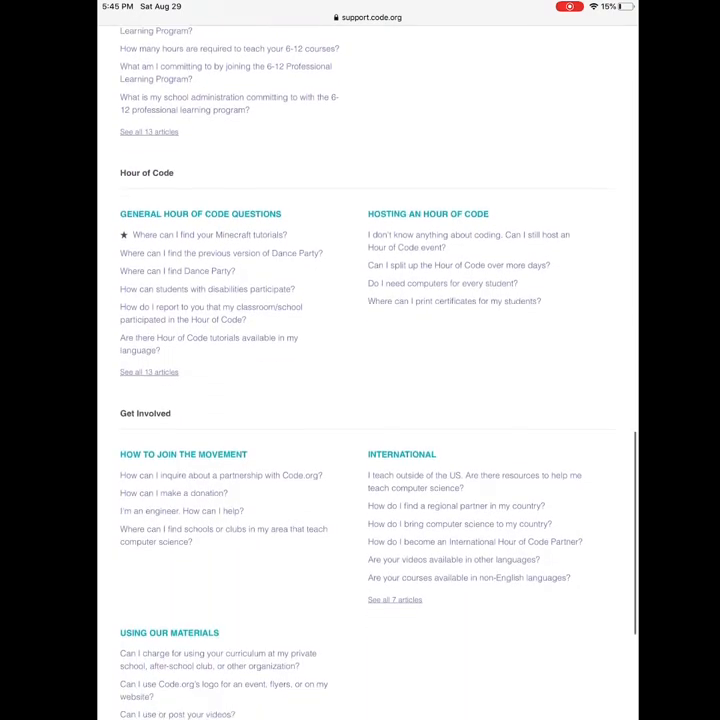
pyautogui.scroll(3)
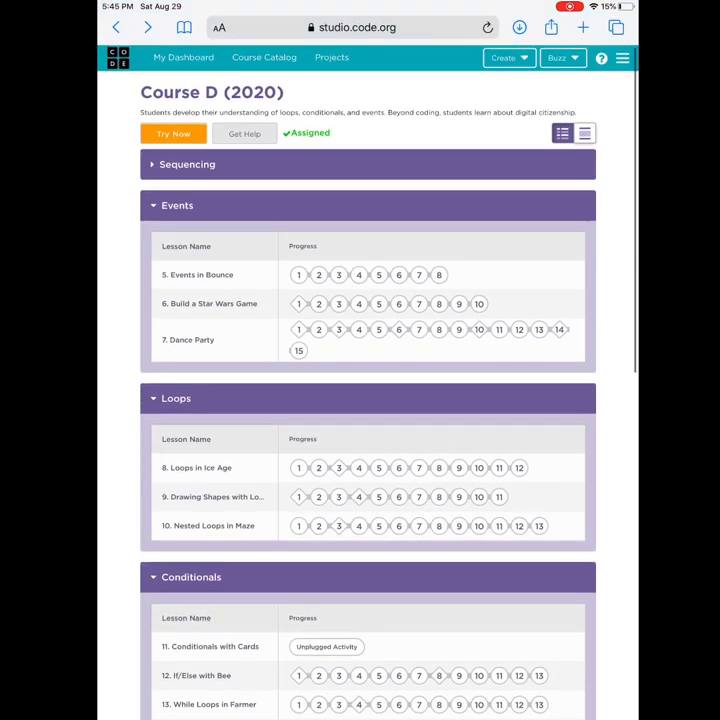
# Step: Browse the Course D level status legend and open Lesson 2's Intro to Code Studio level
pyautogui.click(187, 164)
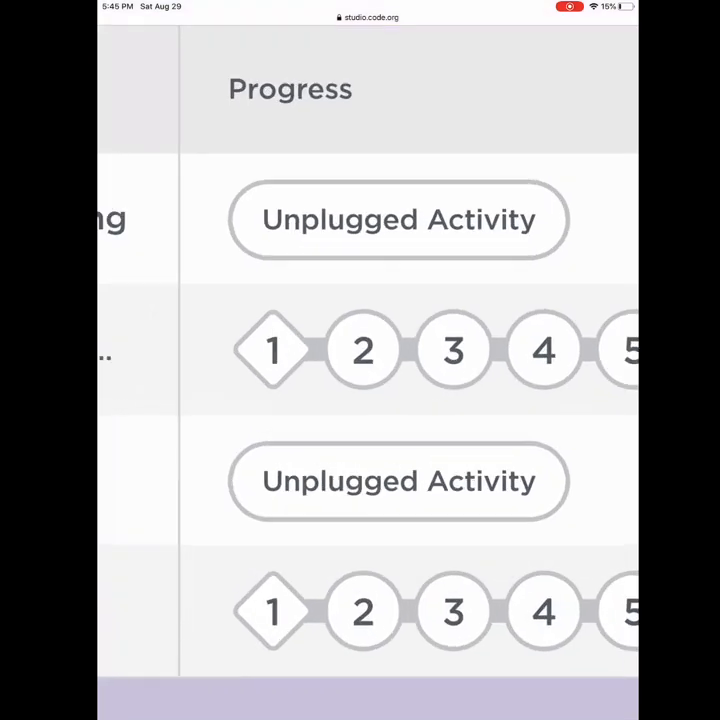
pyautogui.scroll(-3)
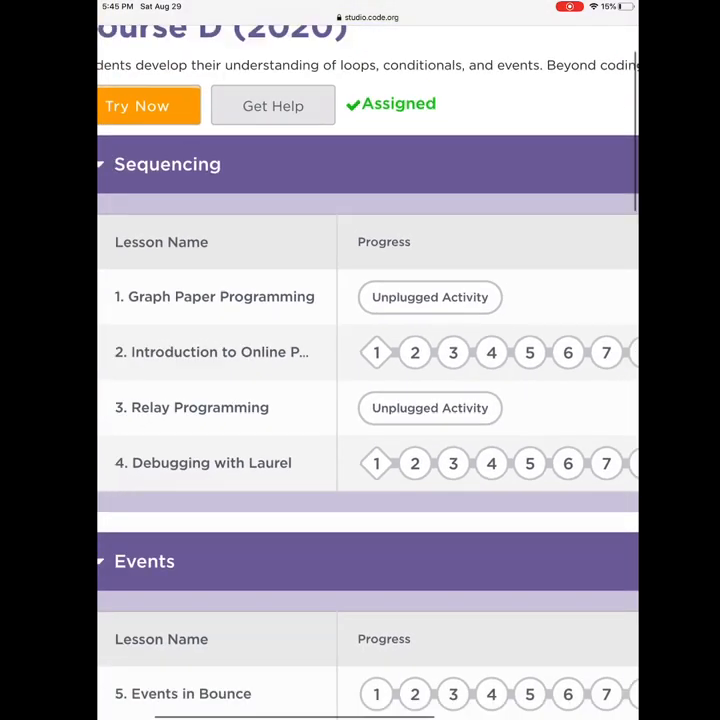
pyautogui.scroll(3)
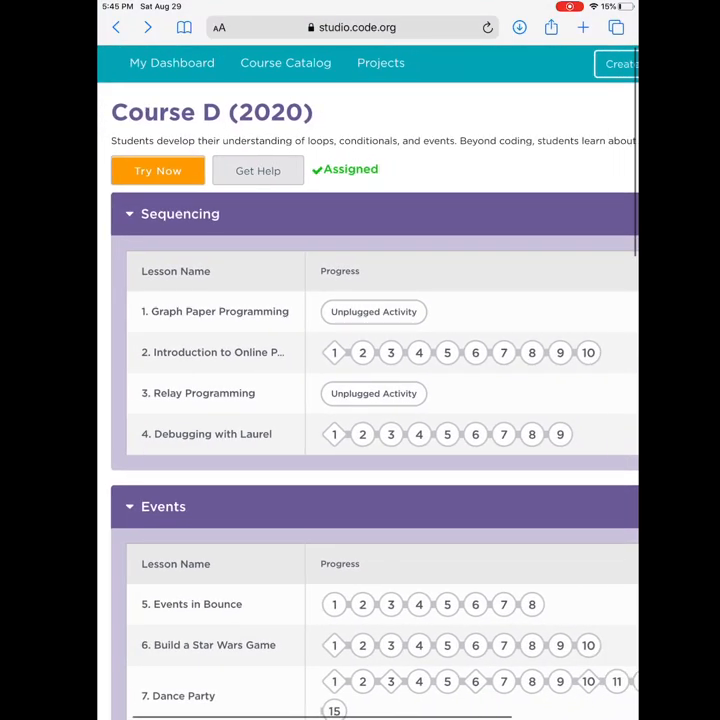
pyautogui.scroll(-3)
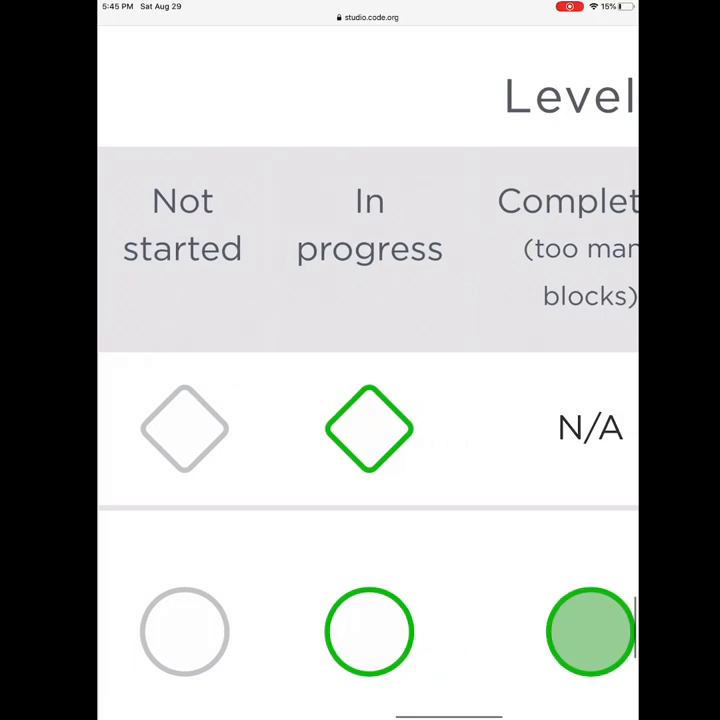
pyautogui.hscroll(3)
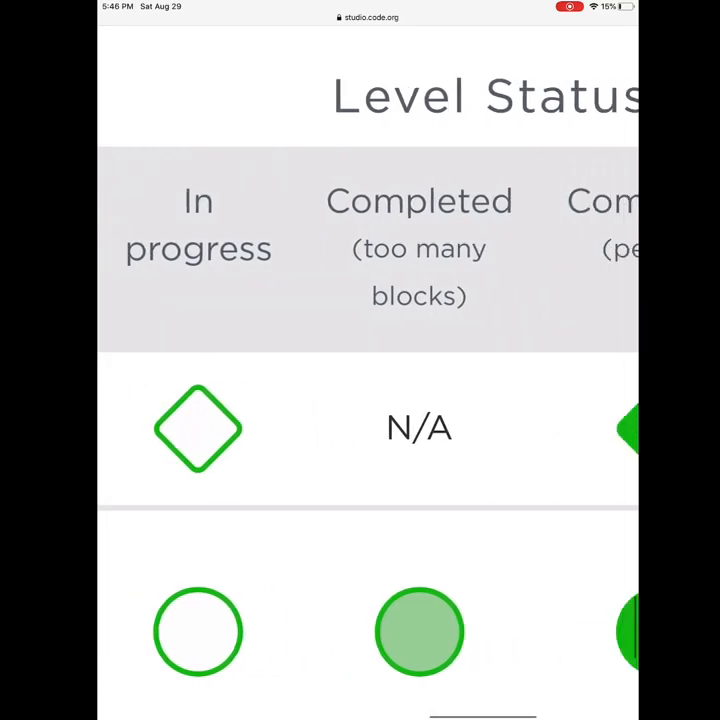
pyautogui.hscroll(3)
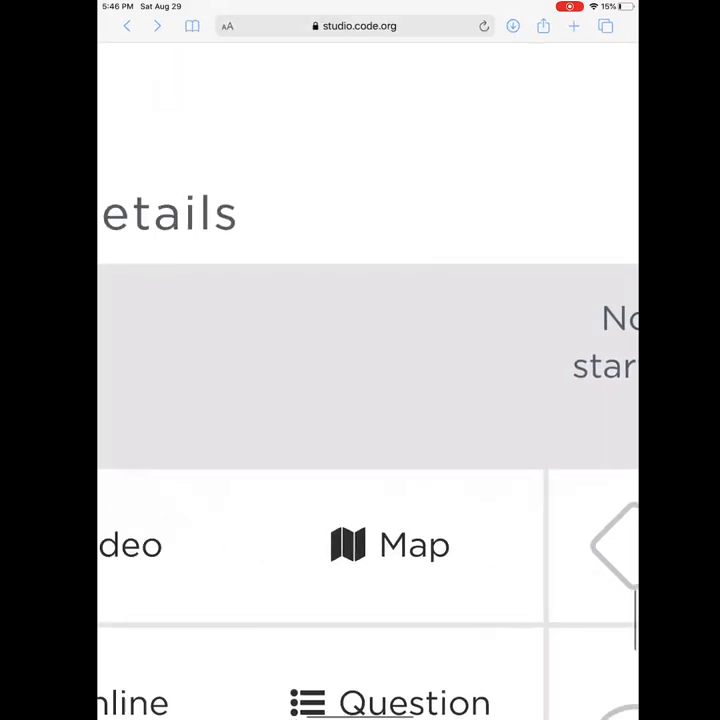
pyautogui.scroll(3)
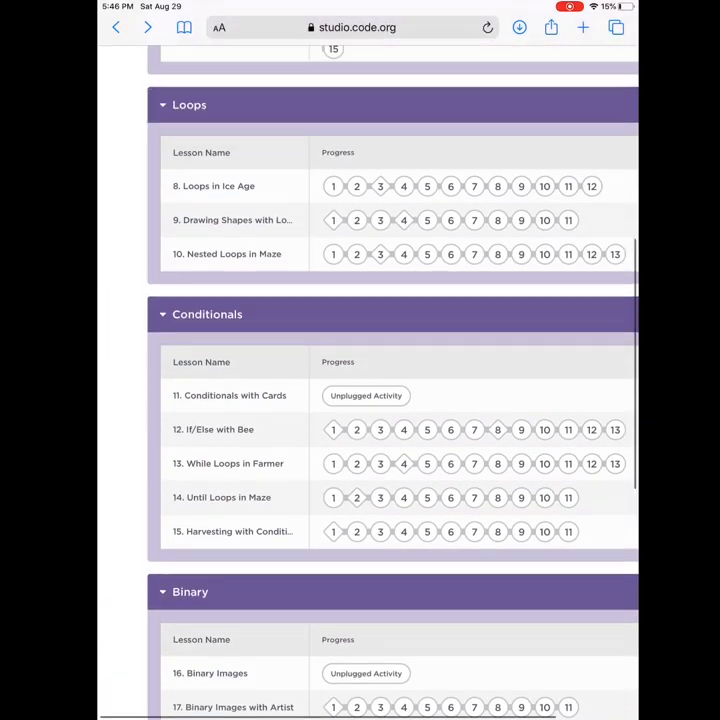
pyautogui.scroll(3)
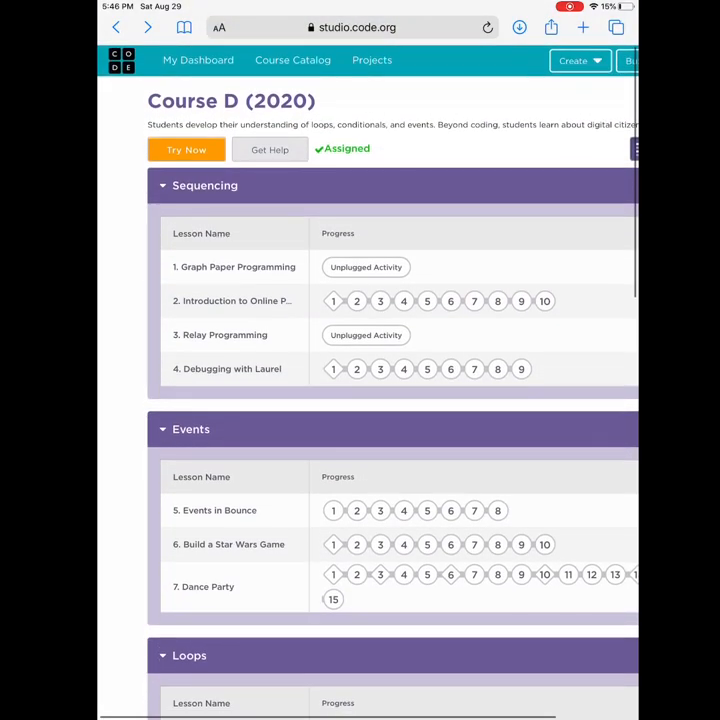
pyautogui.scroll(-3)
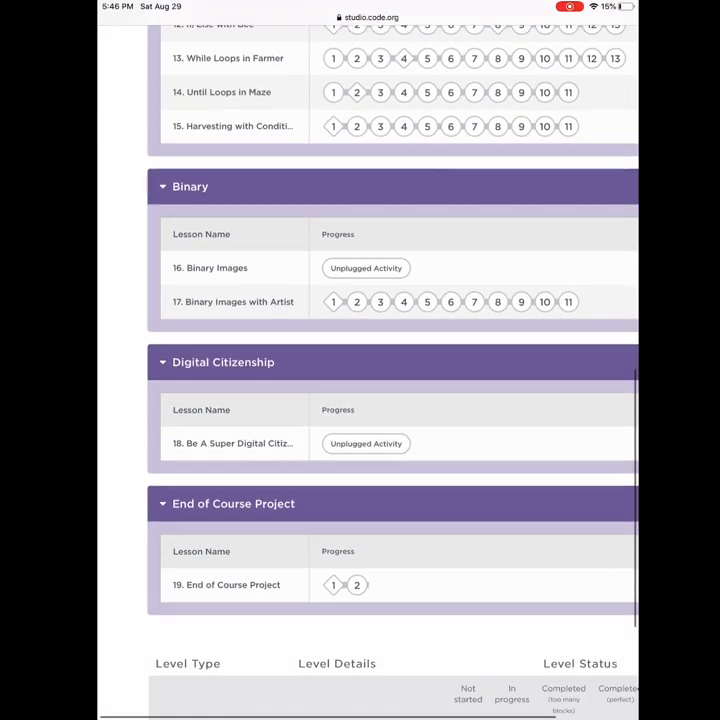
pyautogui.scroll(-3)
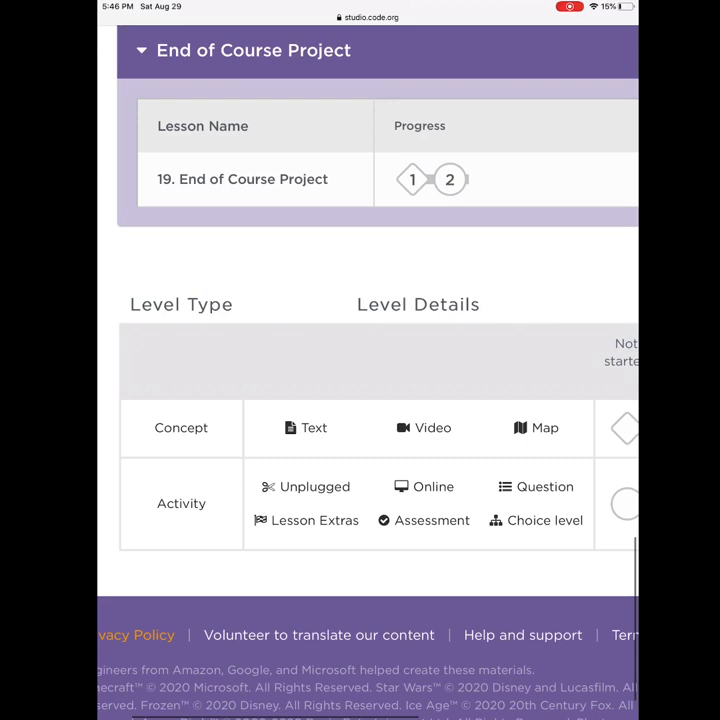
pyautogui.hscroll(3)
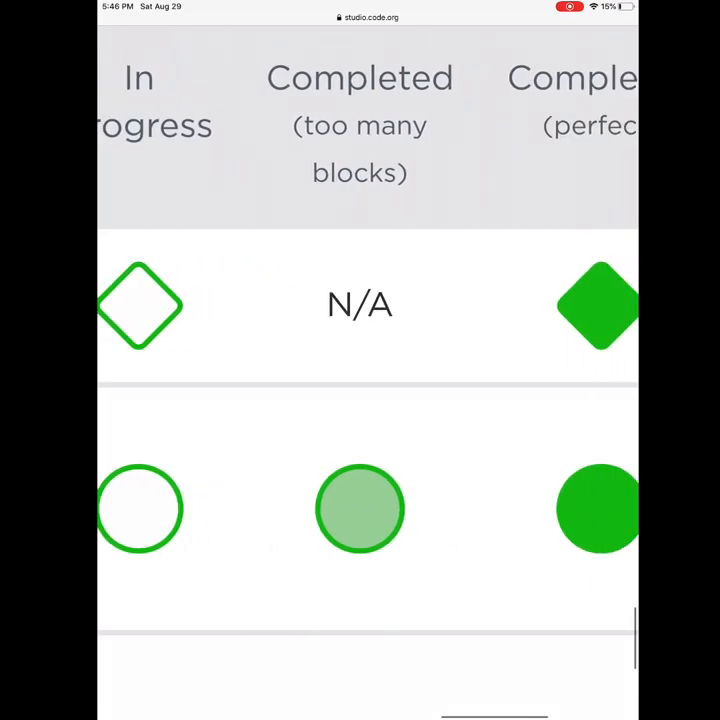
pyautogui.hscroll(3)
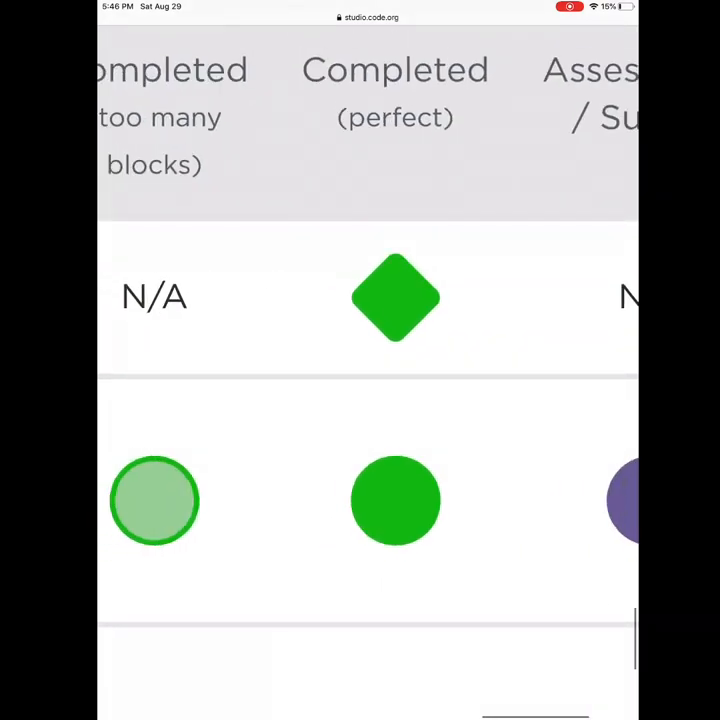
pyautogui.scroll(3)
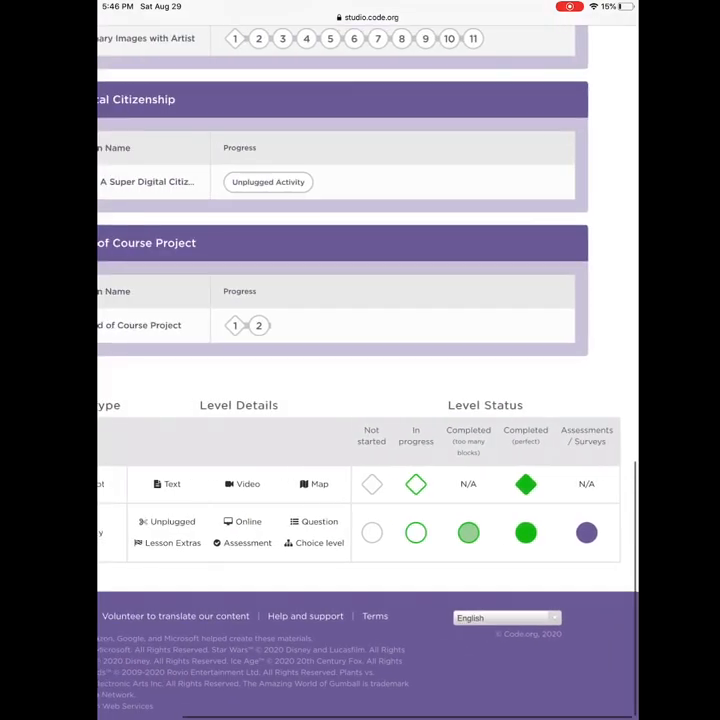
pyautogui.scroll(3)
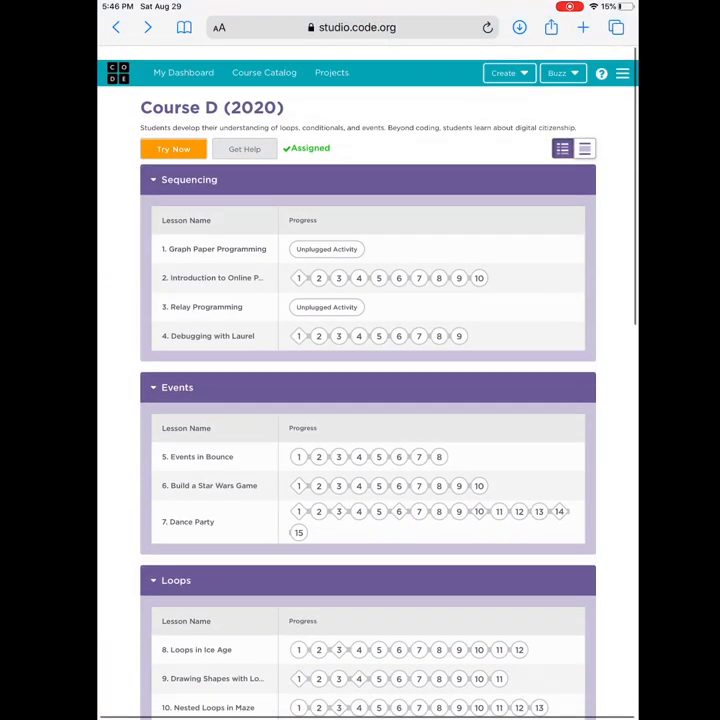
pyautogui.scroll(3)
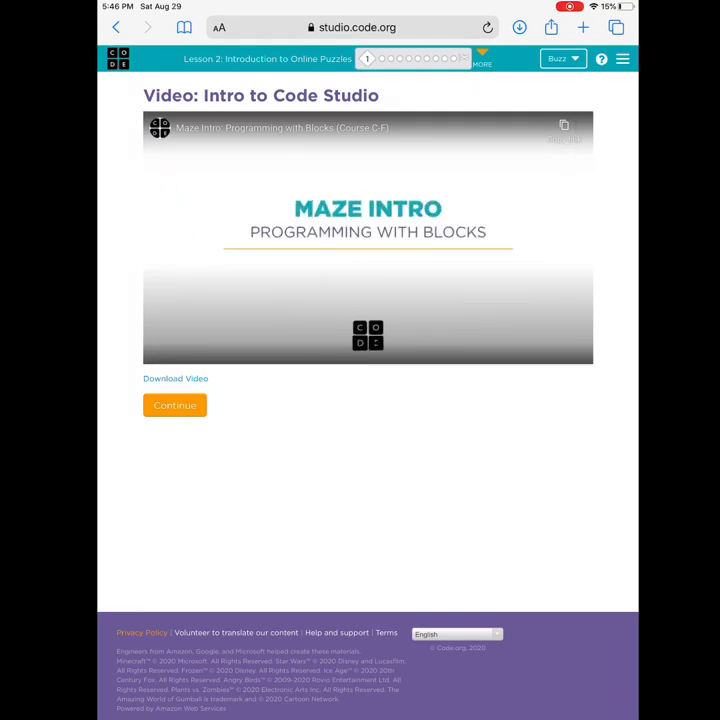
# Step: Play the Intro to Code Studio video, then continue to Angry Birds puzzle 2
pyautogui.click(368, 238)
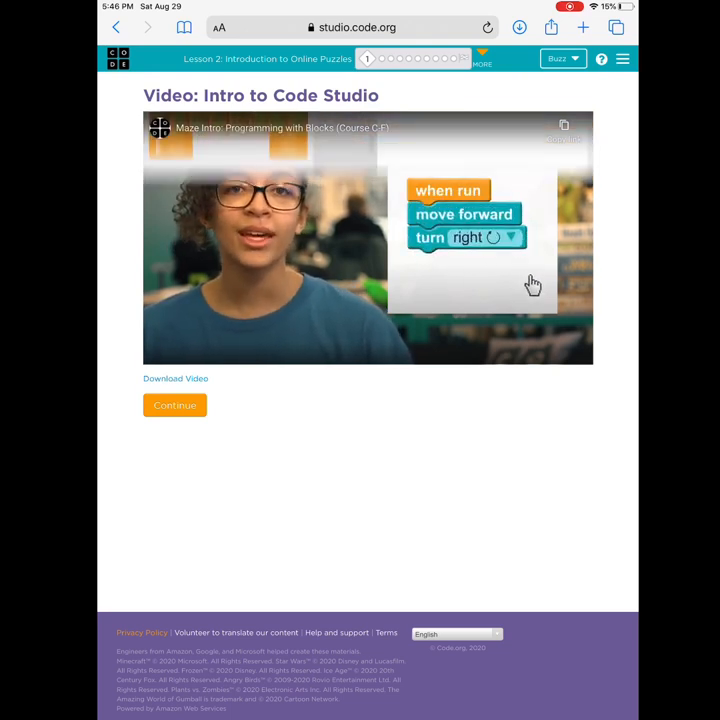
pyautogui.click(175, 405)
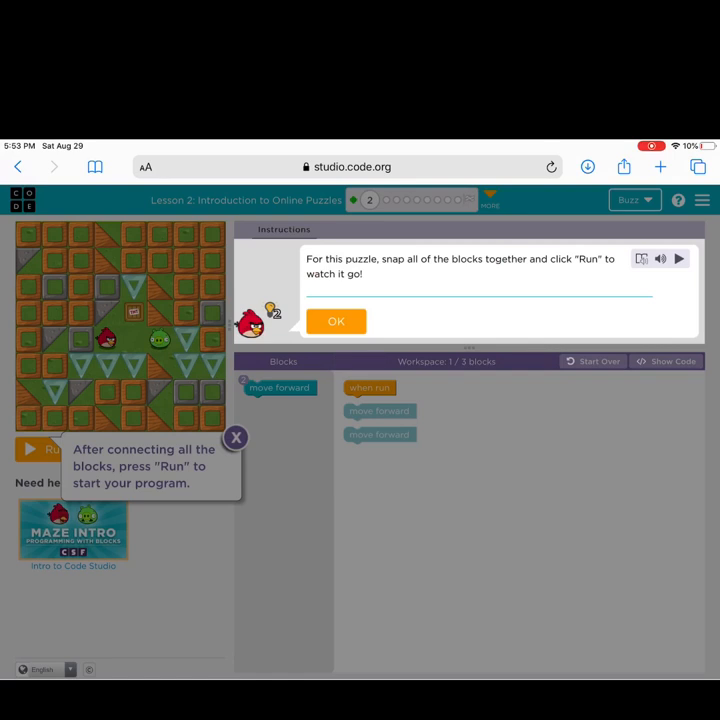
# Step: Dismiss the Run tip, hear puzzle 2's instructions aloud, and open Immersive Reader
pyautogui.click(336, 321)
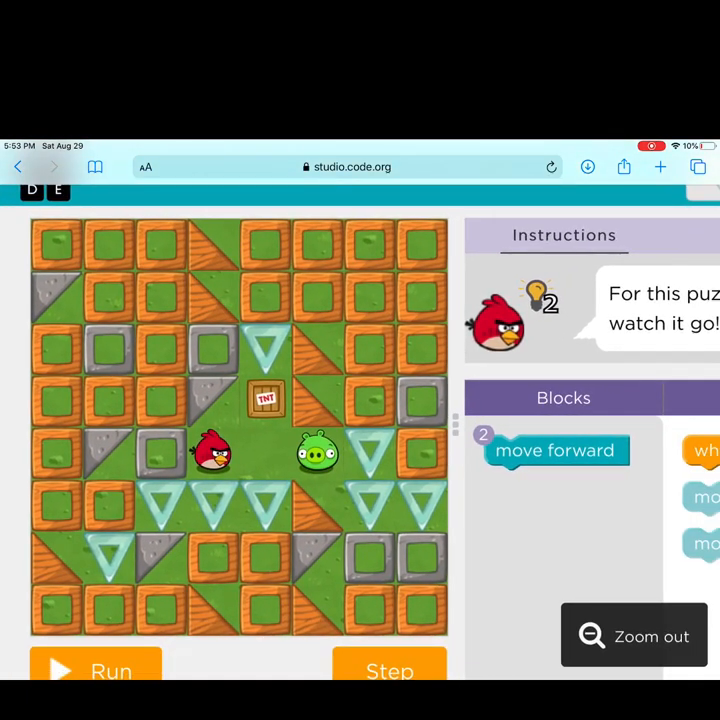
pyautogui.scroll(-3)
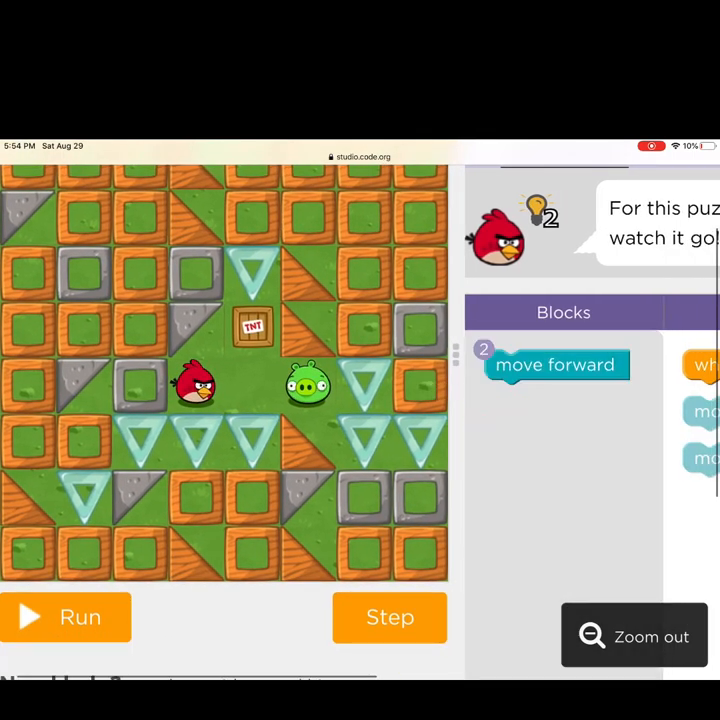
pyautogui.click(651, 636)
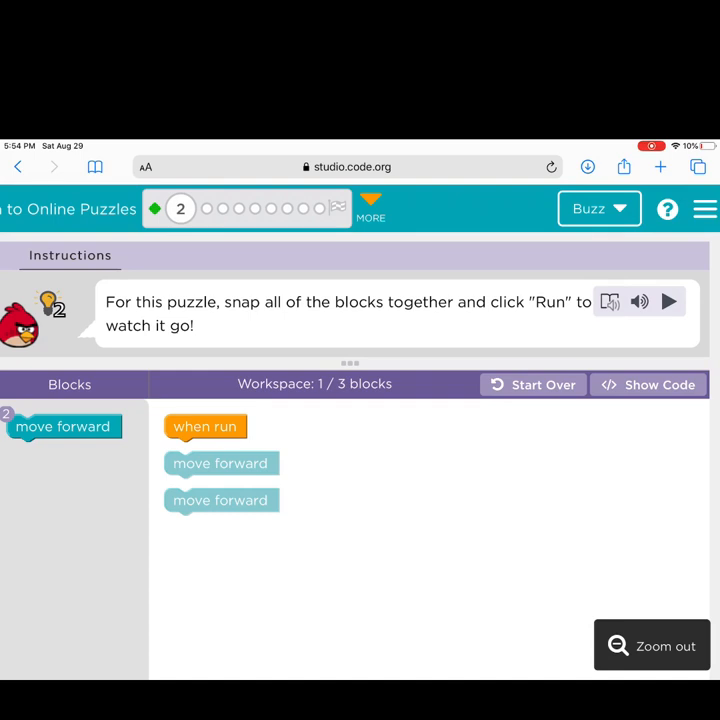
pyautogui.click(669, 301)
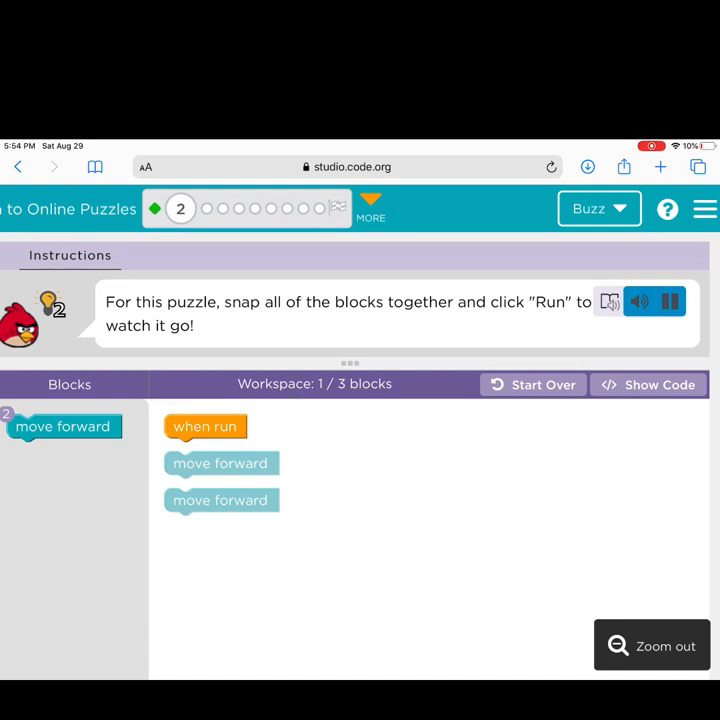
pyautogui.click(669, 301)
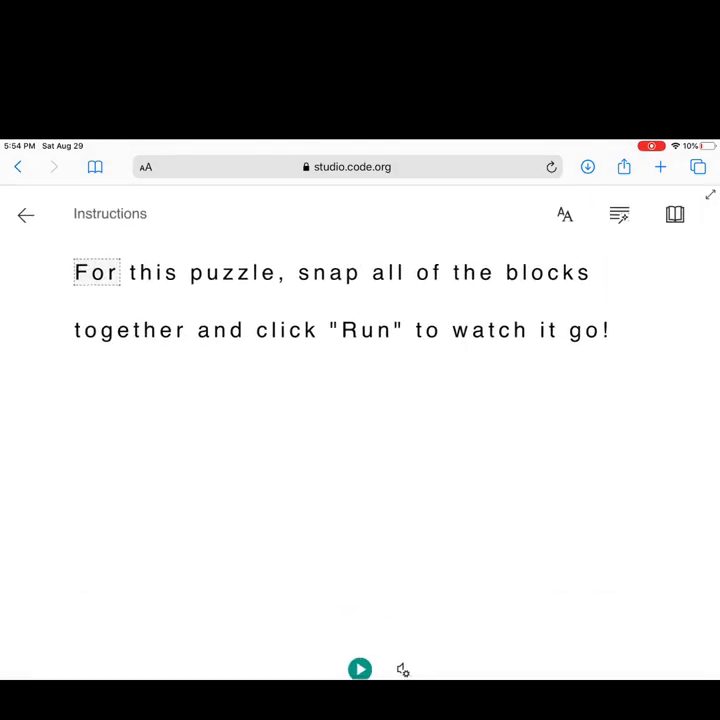
# Step: Translate the instructions document to Spanish (Latin America), then close the reader
pyautogui.click(674, 214)
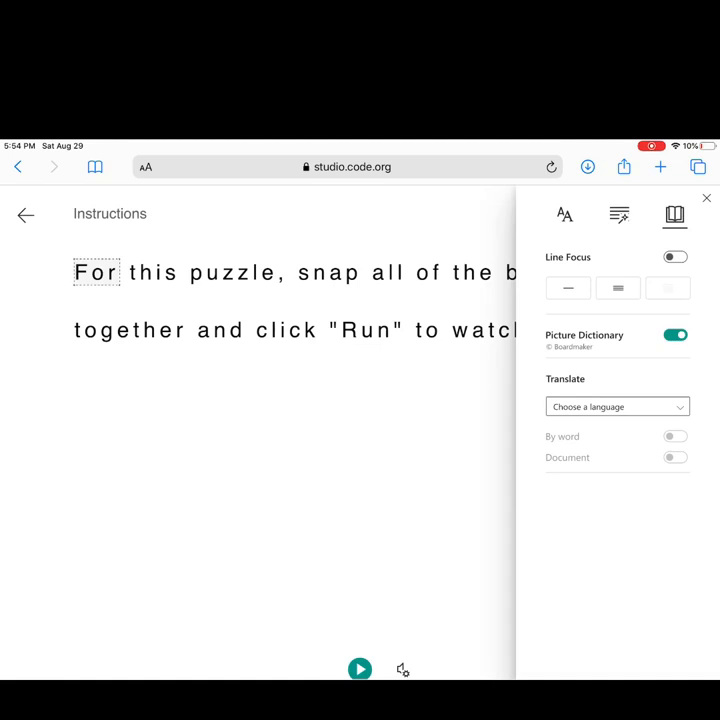
pyautogui.click(616, 406)
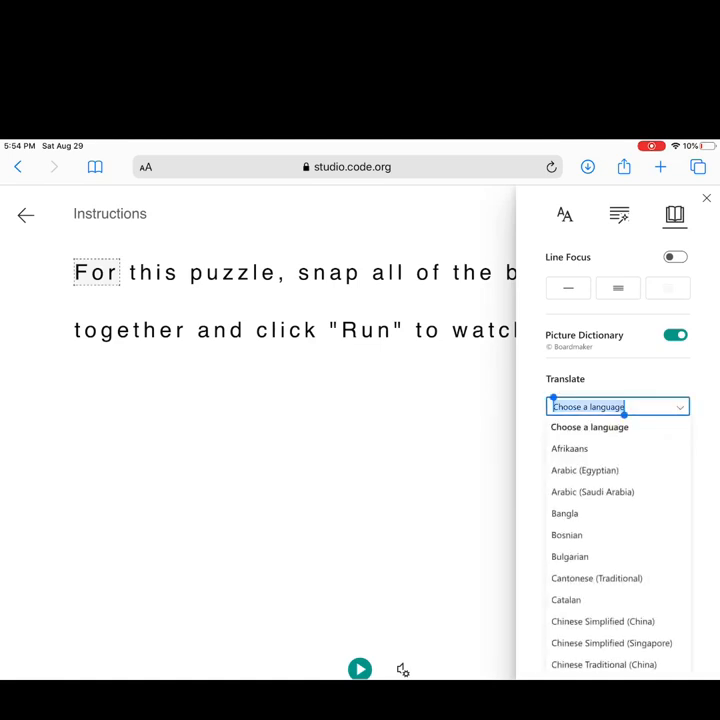
pyautogui.scroll(-3)
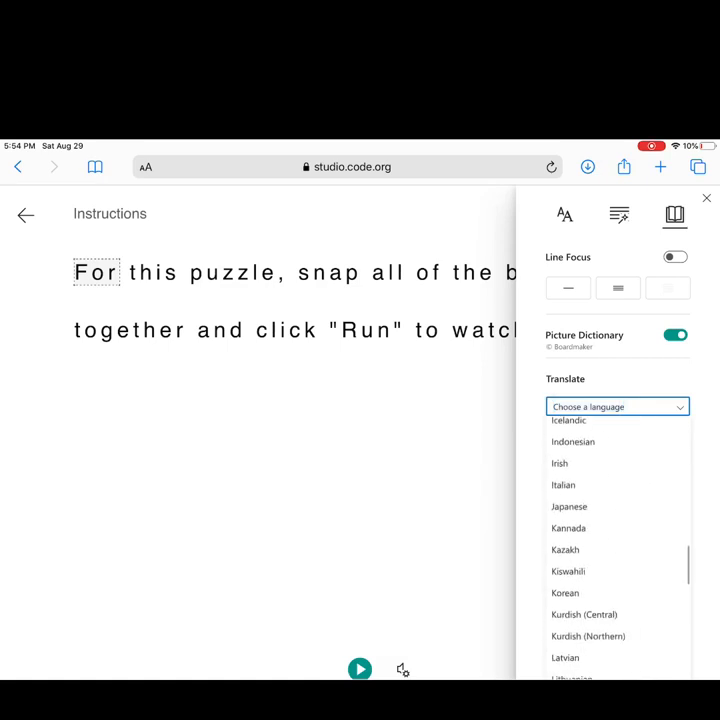
pyautogui.scroll(-3)
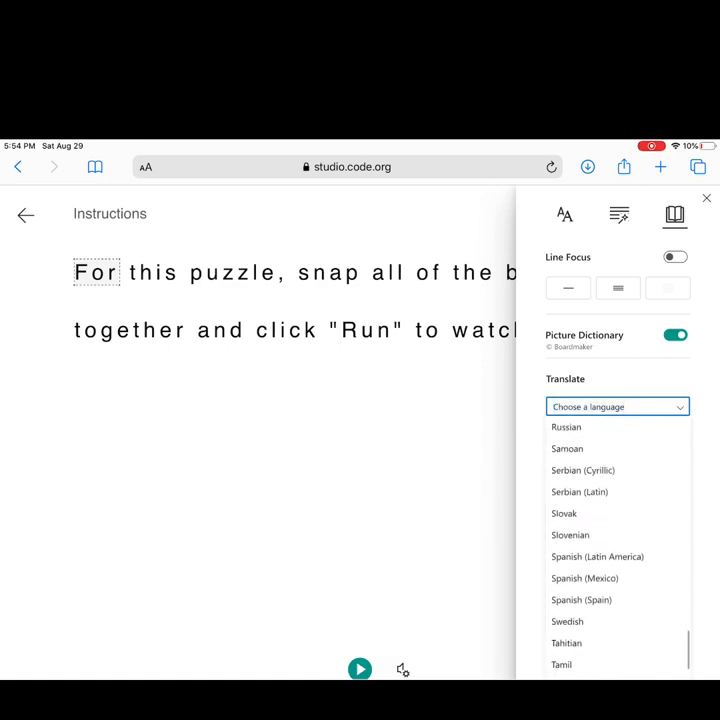
pyautogui.click(597, 556)
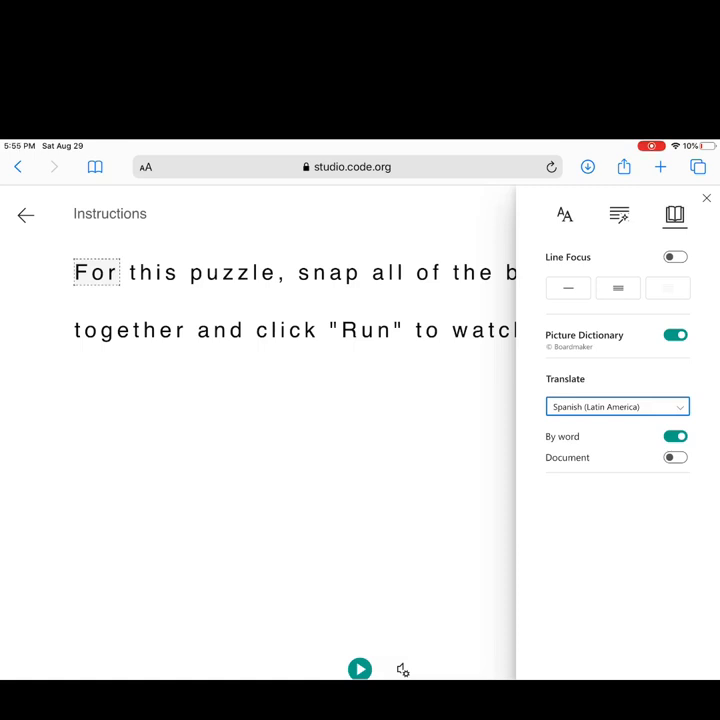
pyautogui.click(675, 457)
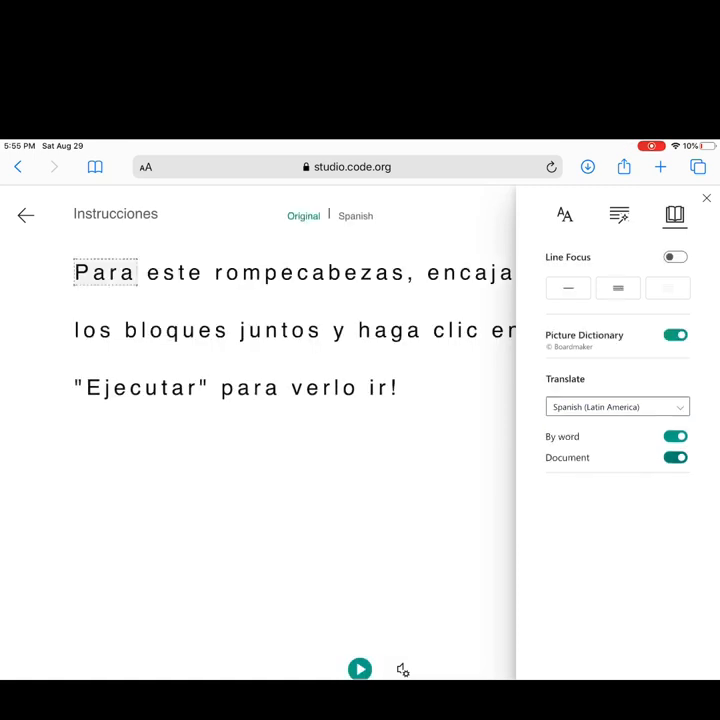
pyautogui.click(706, 197)
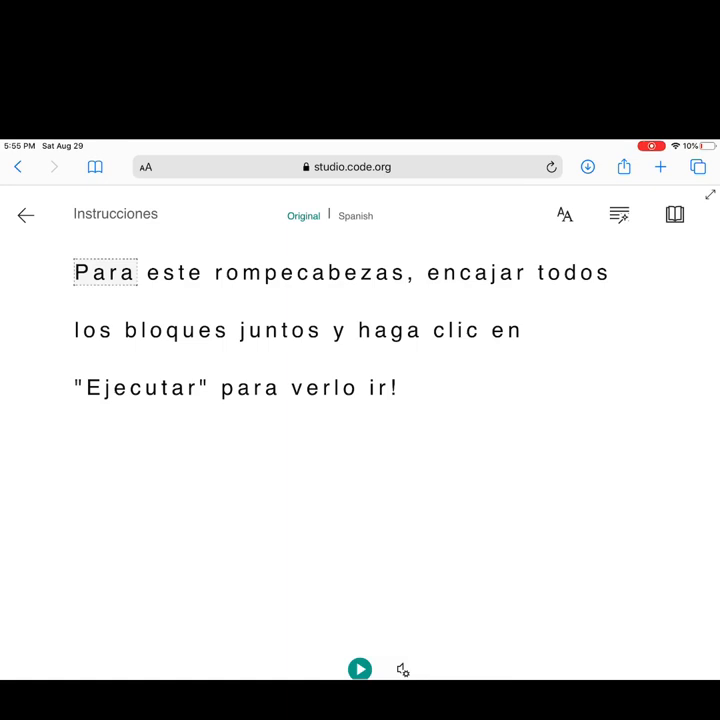
pyautogui.click(359, 669)
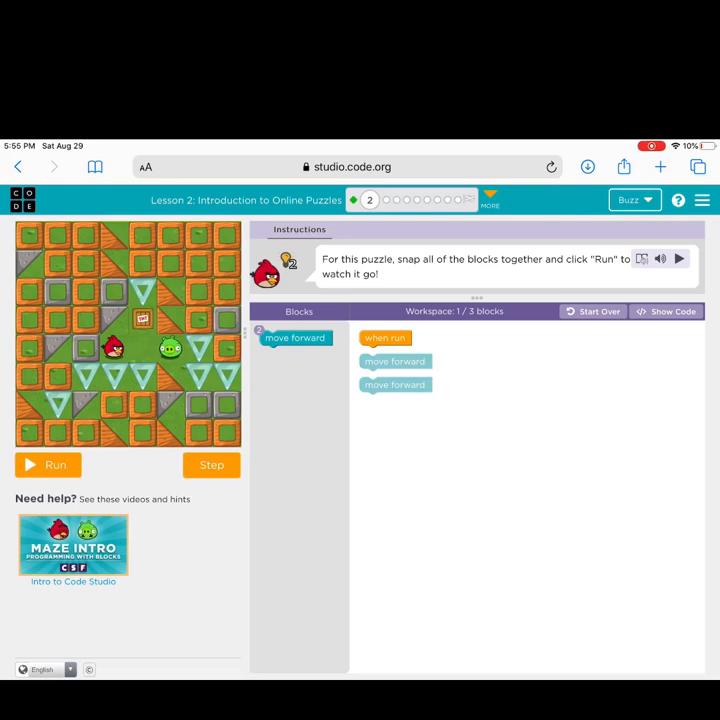
# Step: Snap two move forward blocks under when run and run the program
pyautogui.moveTo(394, 361); pyautogui.dragTo(390, 351)
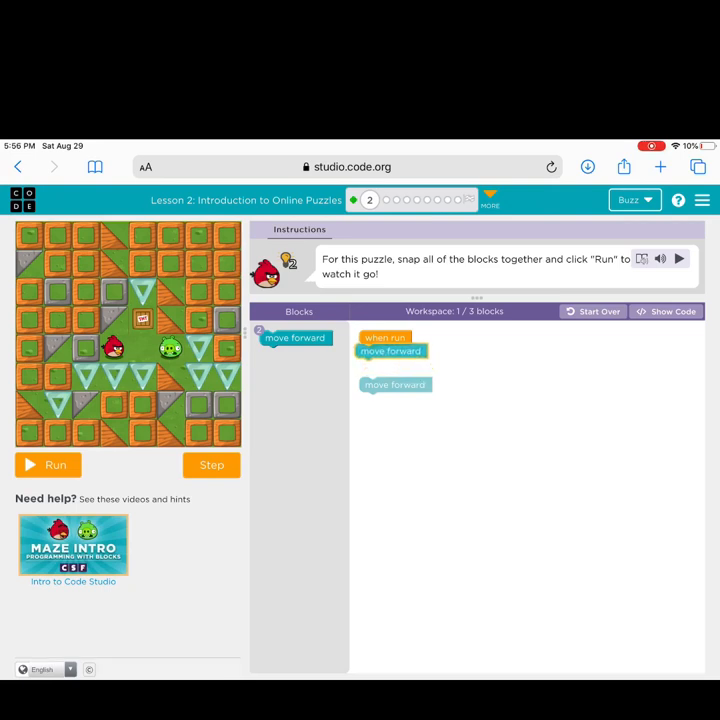
pyautogui.moveTo(395, 384); pyautogui.dragTo(395, 353)
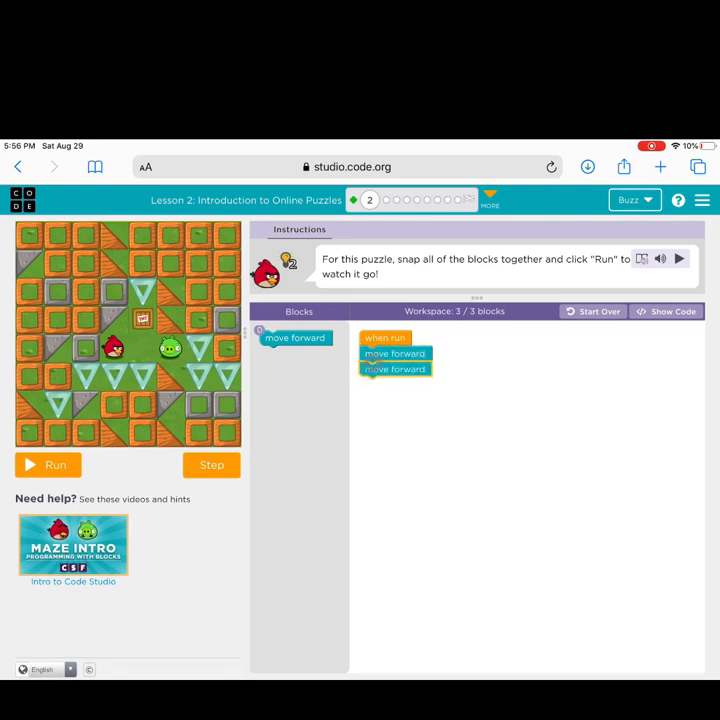
pyautogui.click(47, 464)
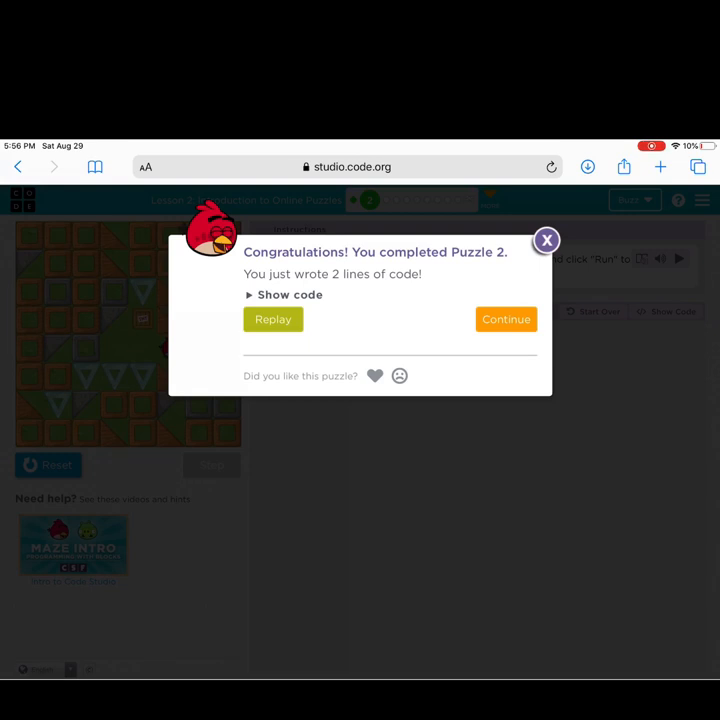
# Step: Heart Puzzle 2 in the Congratulations dialog and continue to Puzzle 3
pyautogui.click(285, 294)
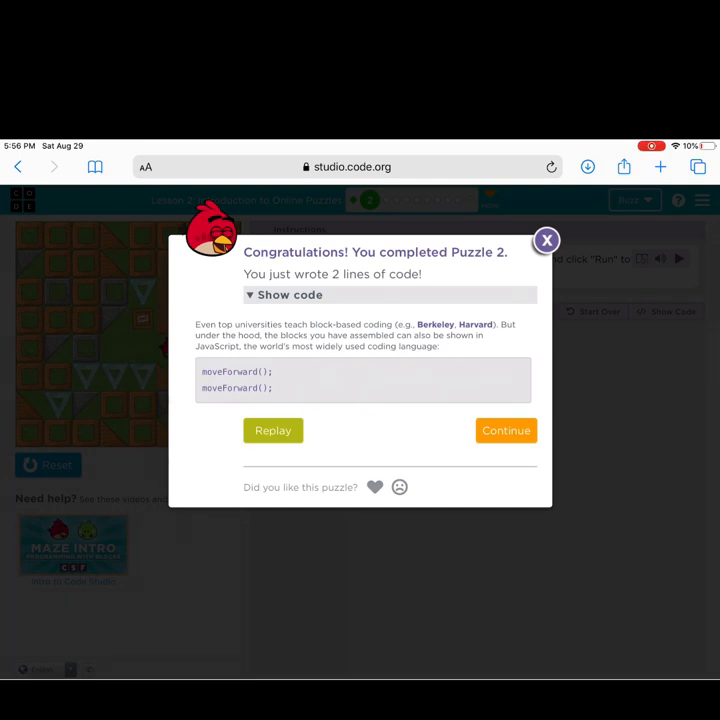
pyautogui.click(375, 487)
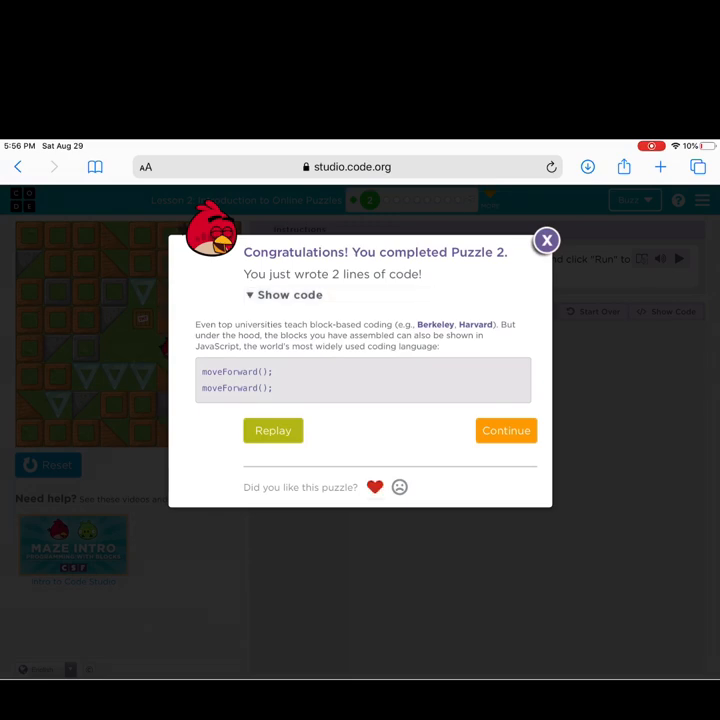
pyautogui.click(546, 240)
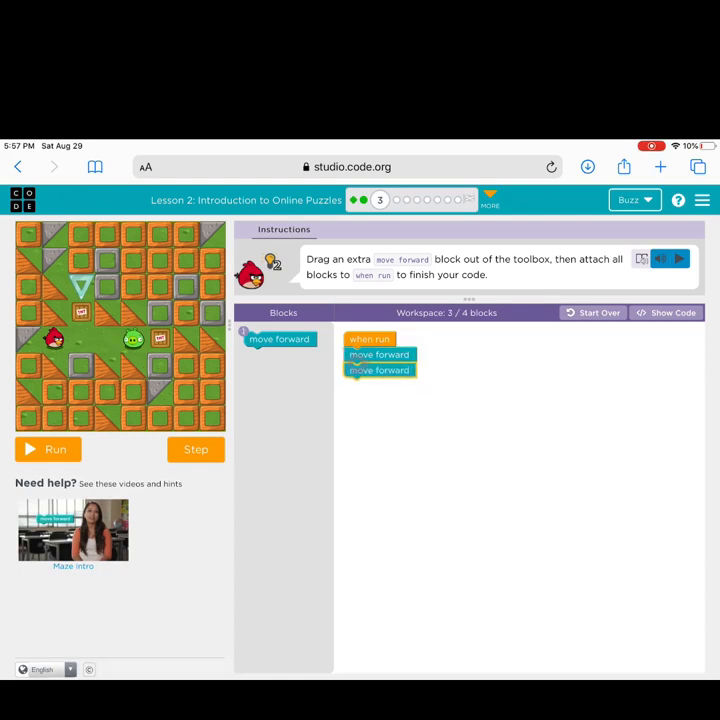
# Step: Add a third move forward block to the when run stack and run it
pyautogui.moveTo(279, 339); pyautogui.dragTo(378, 386)
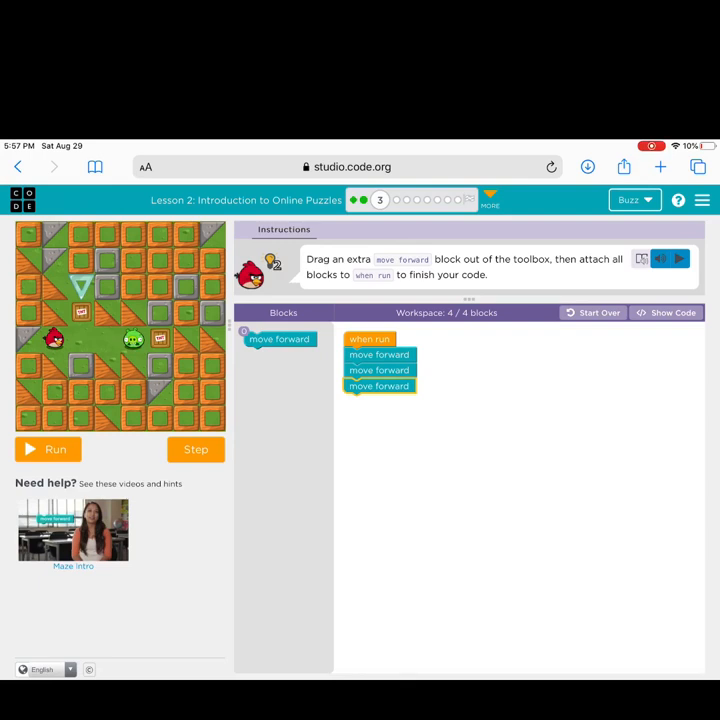
pyautogui.click(55, 449)
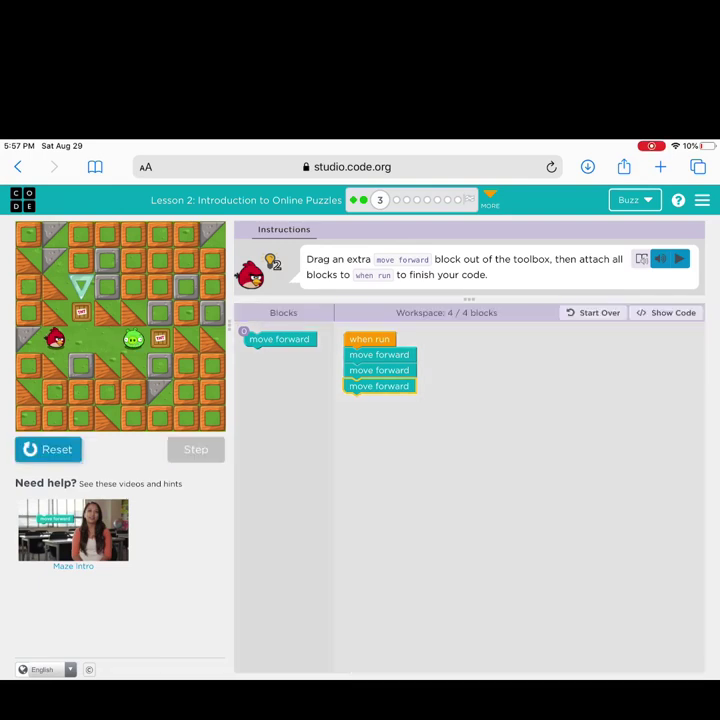
pyautogui.click(196, 449)
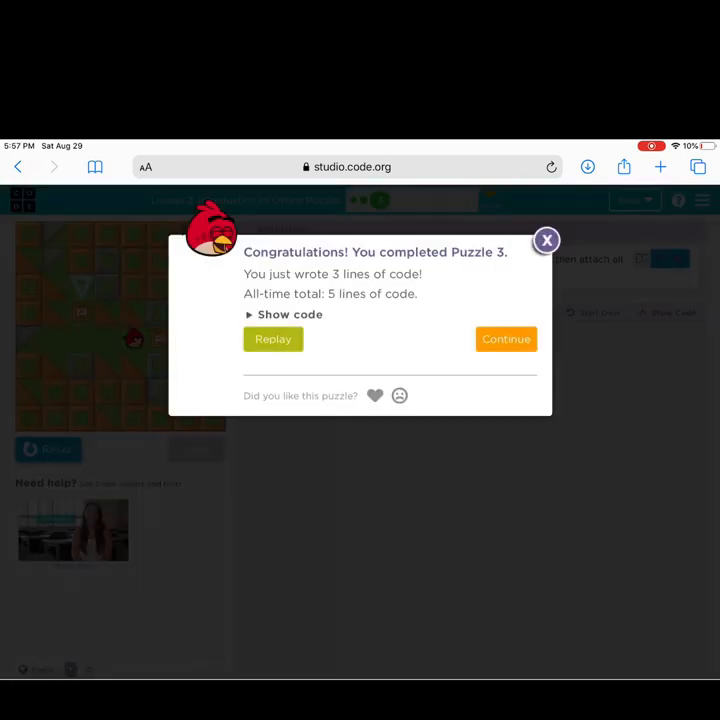
# Step: Like Puzzle 3 with the heart icon and continue on to Puzzle 4
pyautogui.click(374, 395)
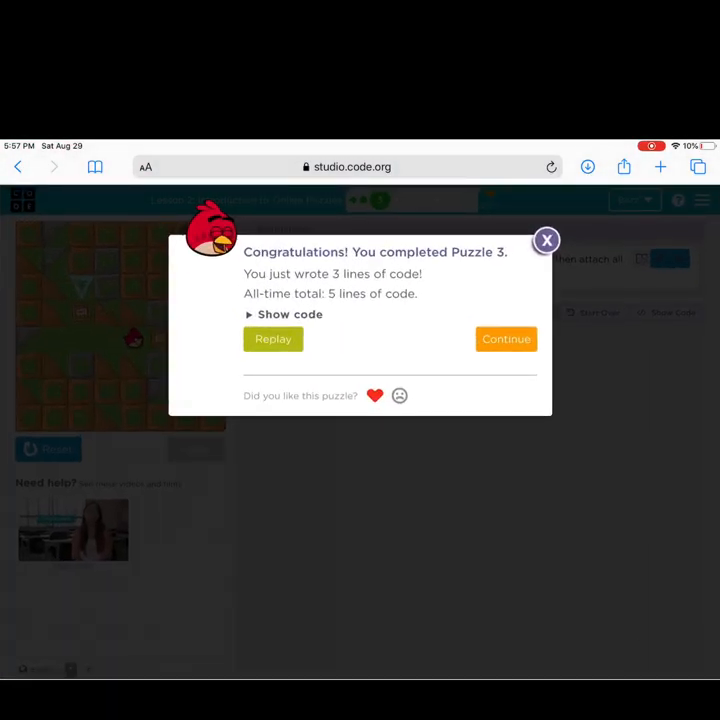
pyautogui.click(506, 338)
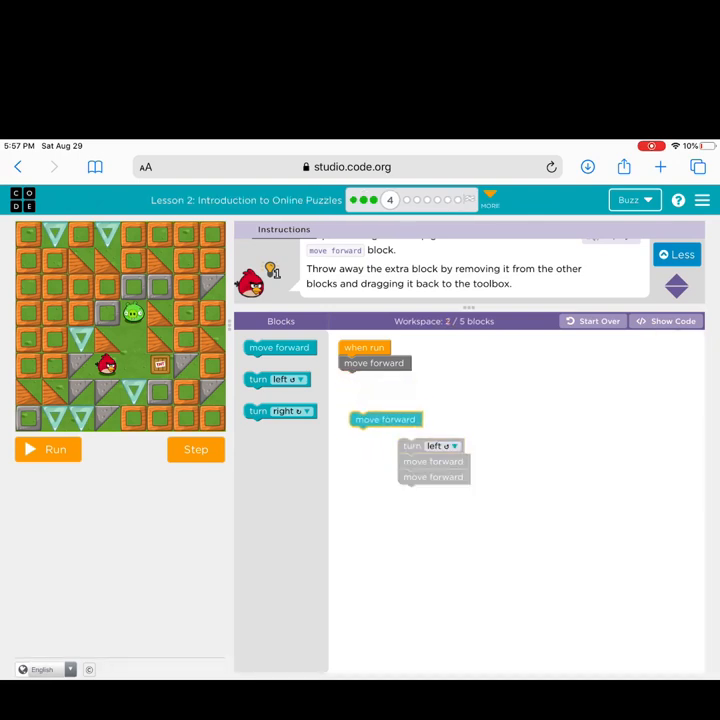
# Step: Discard the extra move forward block, attach the turn-left-and-forward stack, and run Puzzle 4
pyautogui.moveTo(385, 419); pyautogui.dragTo(280, 411)
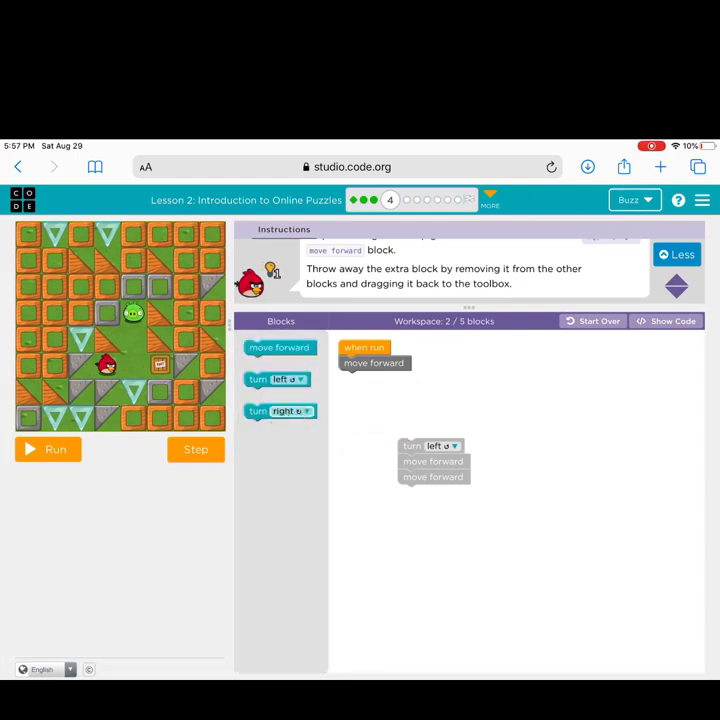
pyautogui.moveTo(433, 446); pyautogui.dragTo(380, 411)
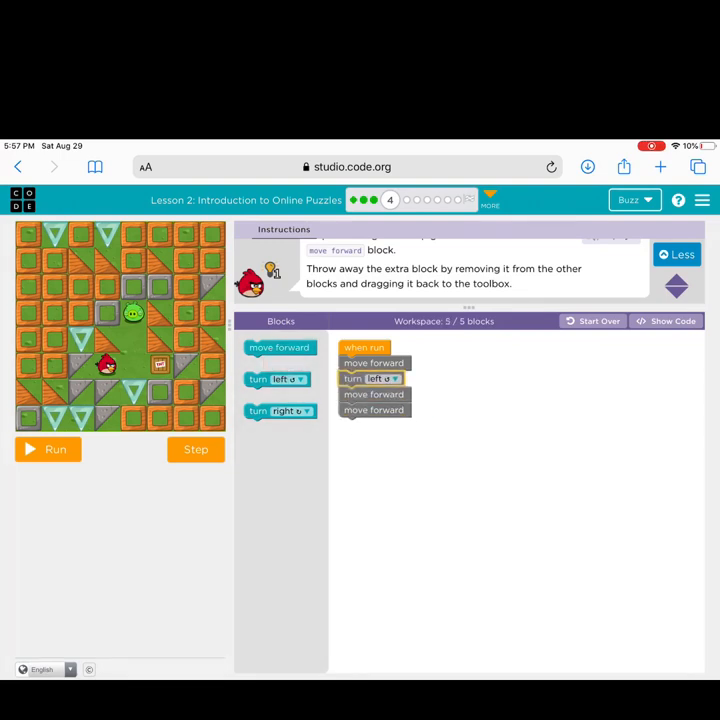
pyautogui.click(48, 449)
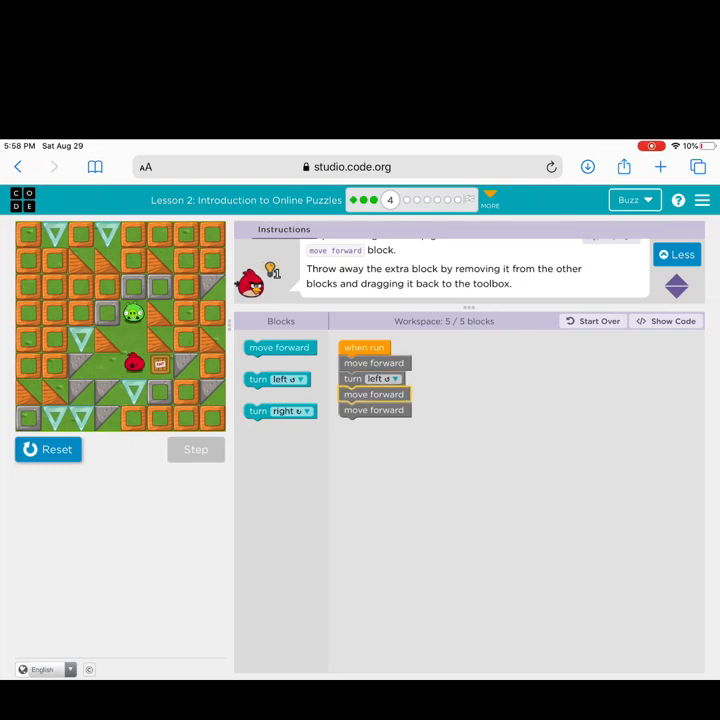
pyautogui.click(196, 449)
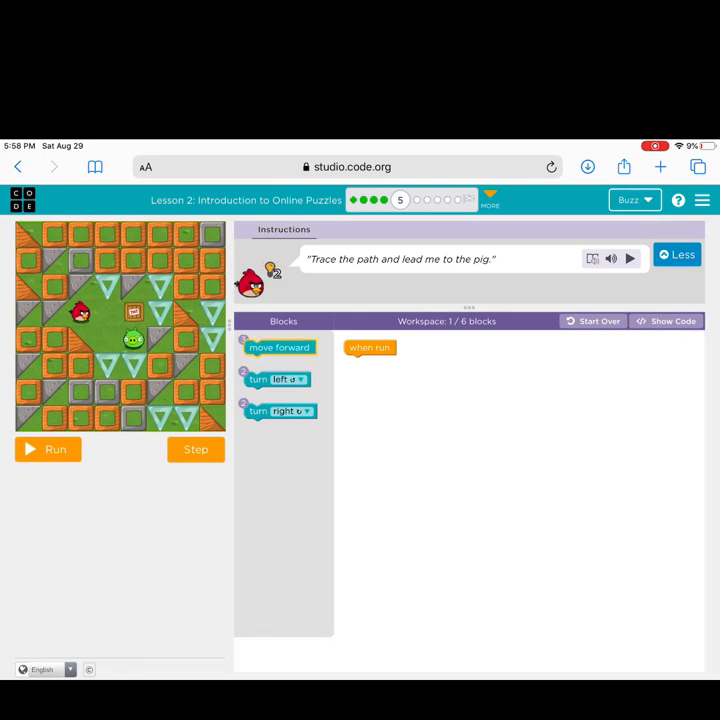
# Step: Stack move forward, turn right, move forward under when run and test Puzzle 5
pyautogui.moveTo(280, 347); pyautogui.dragTo(380, 363)
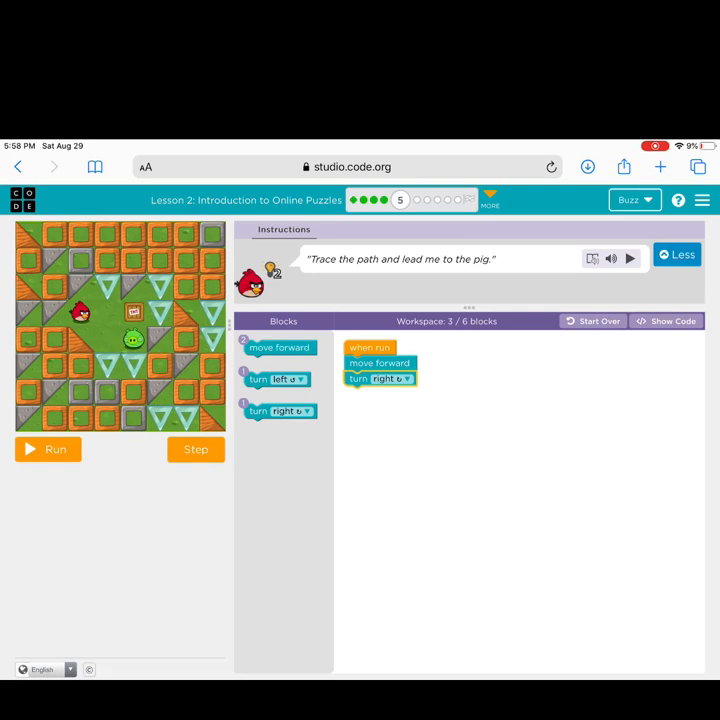
pyautogui.moveTo(280, 347); pyautogui.dragTo(380, 394)
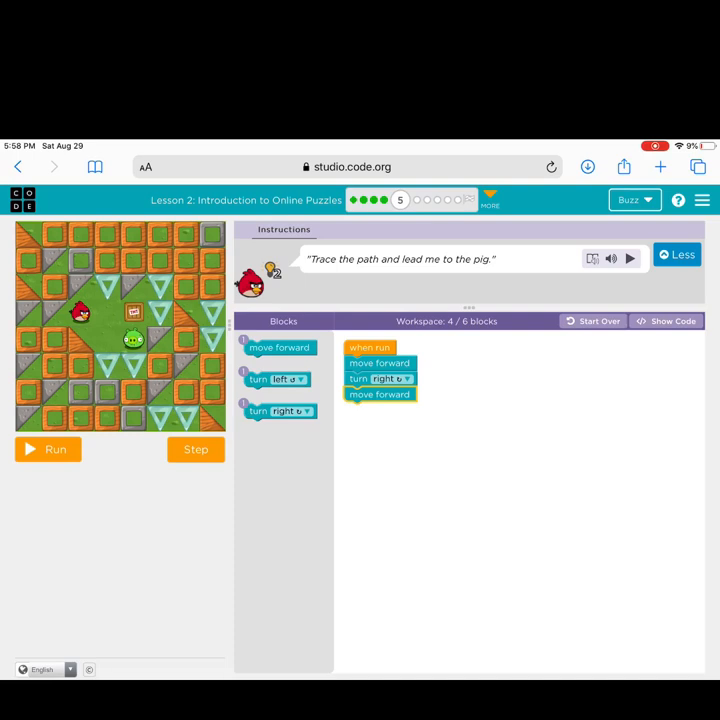
pyautogui.click(47, 449)
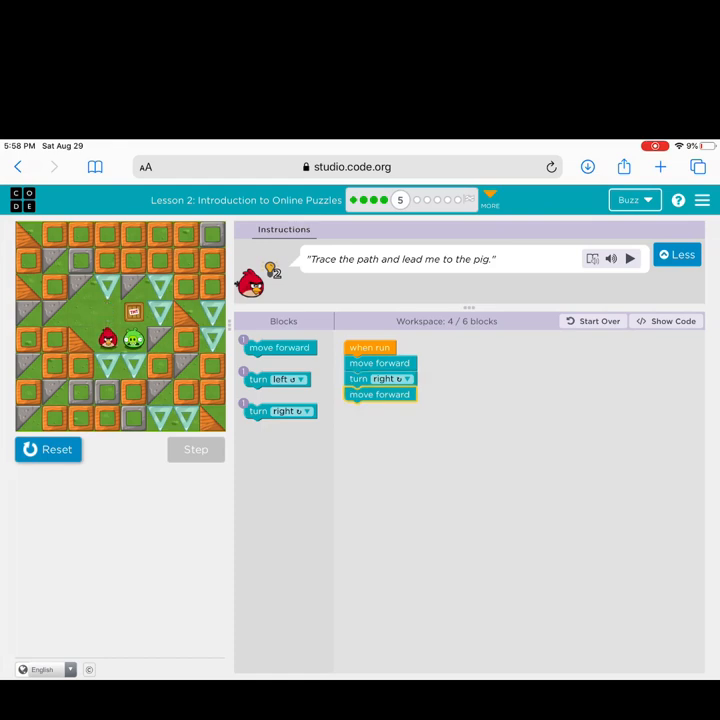
# Step: Add a turn left block to the program's end, then reset and rerun it
pyautogui.click(629, 252)
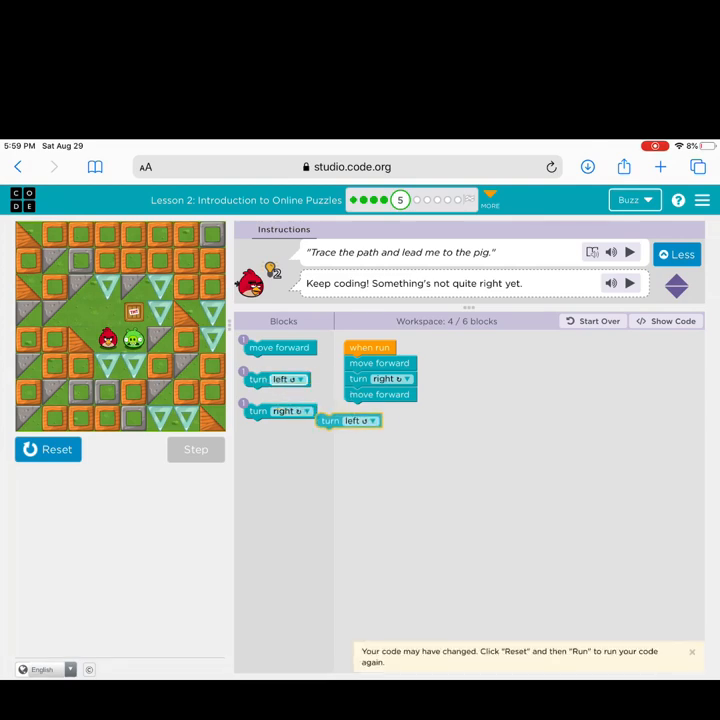
pyautogui.moveTo(349, 420); pyautogui.dragTo(378, 410)
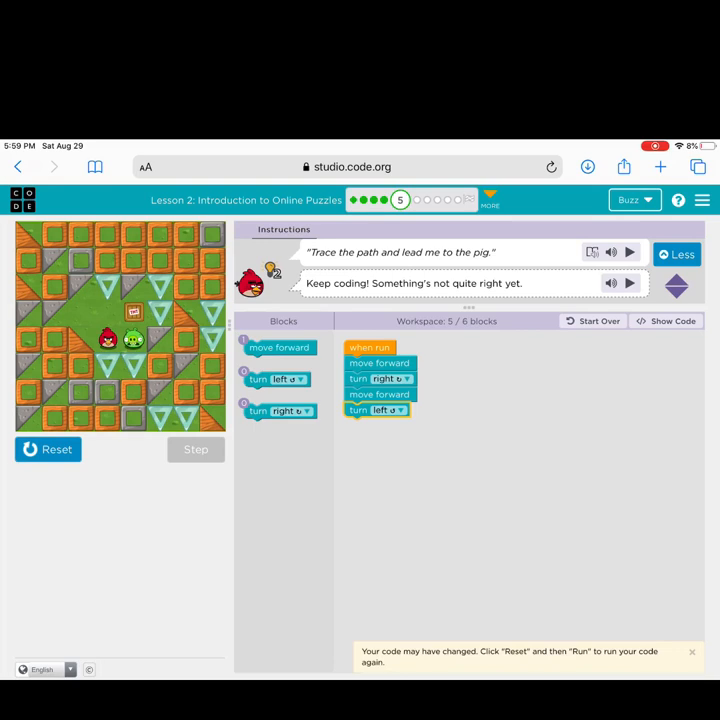
pyautogui.click(48, 448)
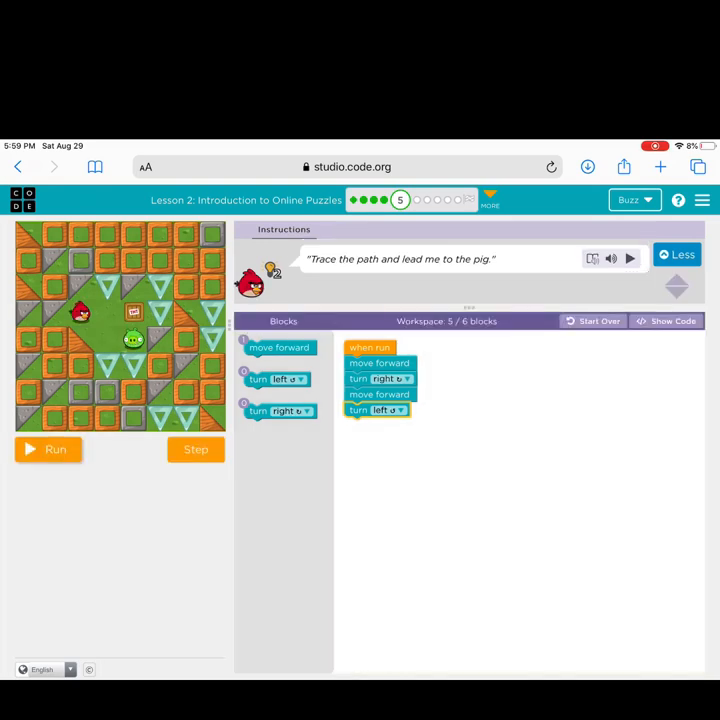
pyautogui.click(48, 449)
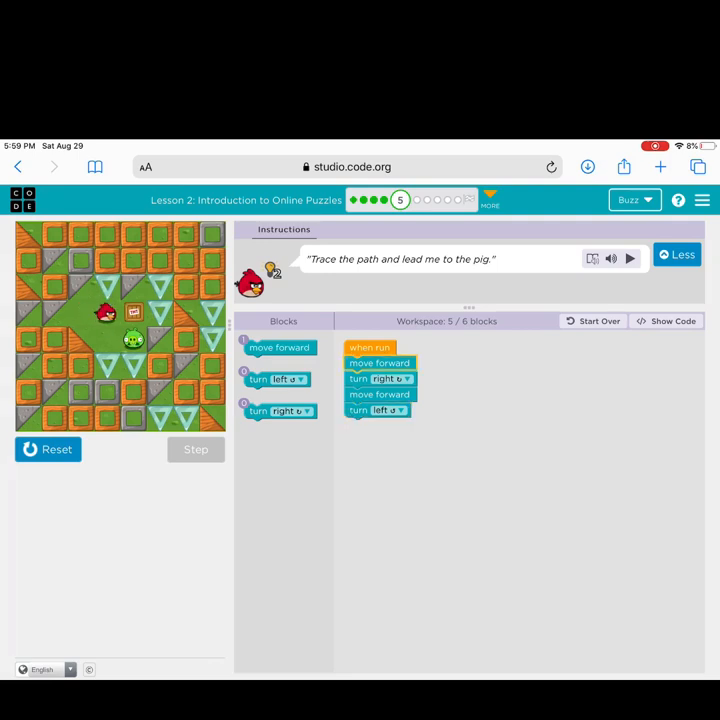
pyautogui.click(196, 449)
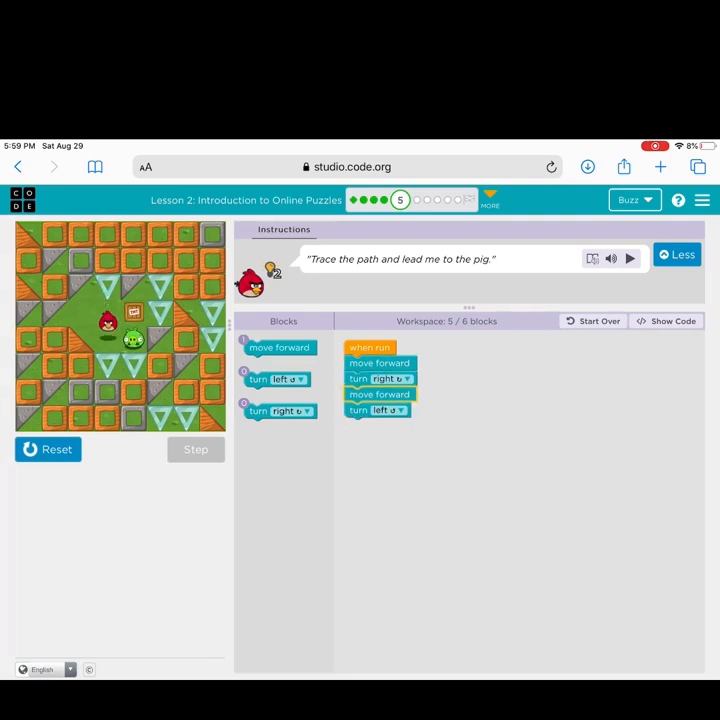
pyautogui.click(196, 449)
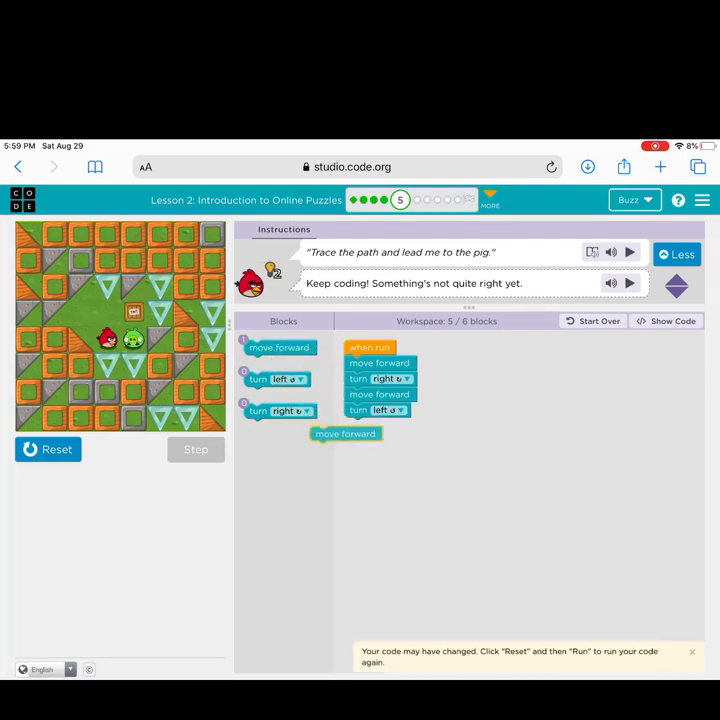
# Step: Append a final move forward after the left turn, then reset and run all six blocks
pyautogui.moveTo(345, 433); pyautogui.dragTo(379, 425)
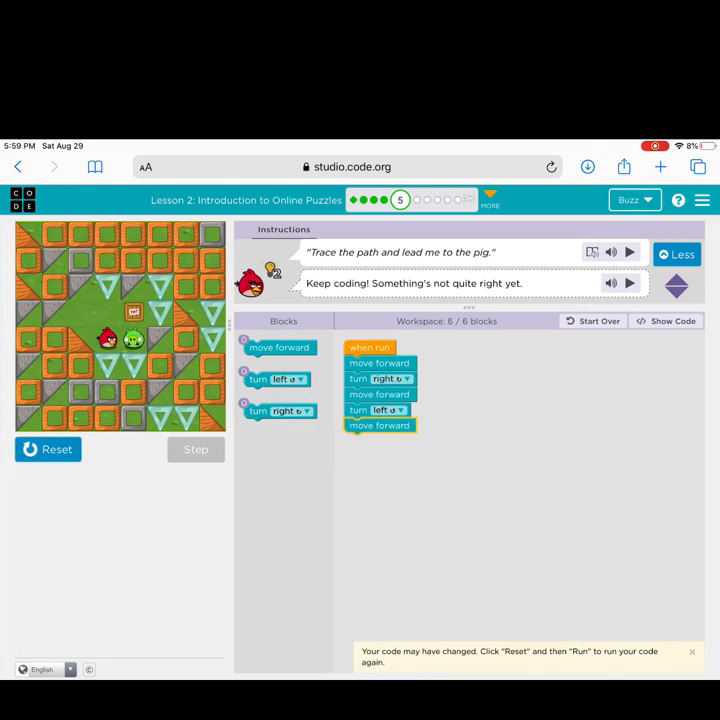
pyautogui.click(47, 449)
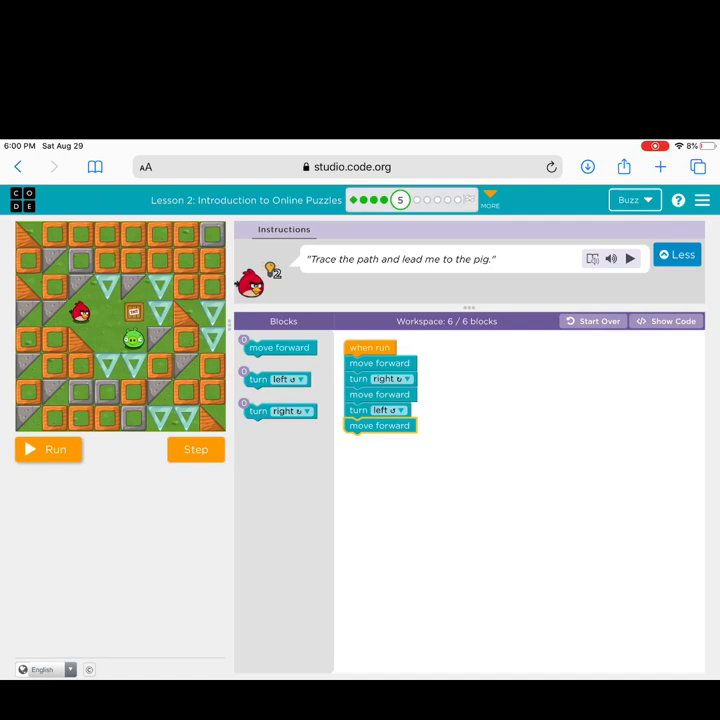
pyautogui.click(48, 449)
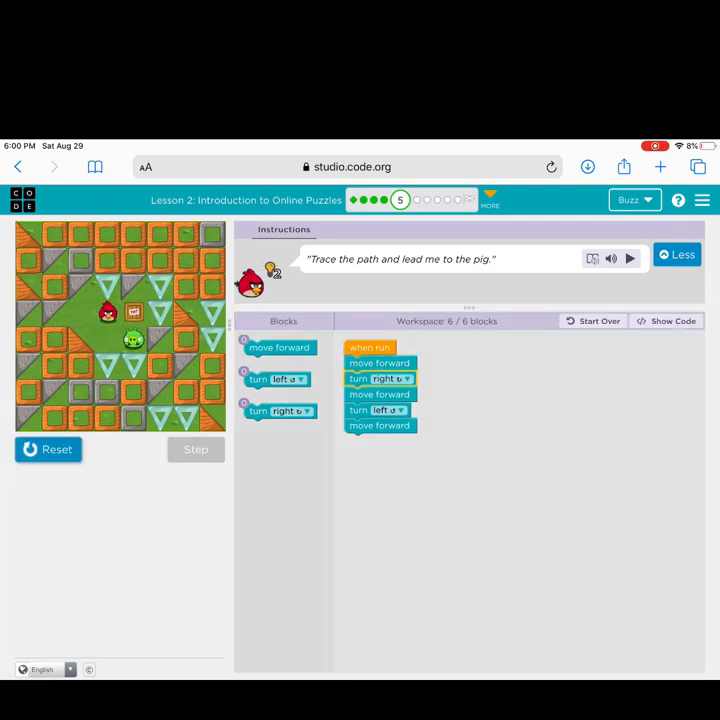